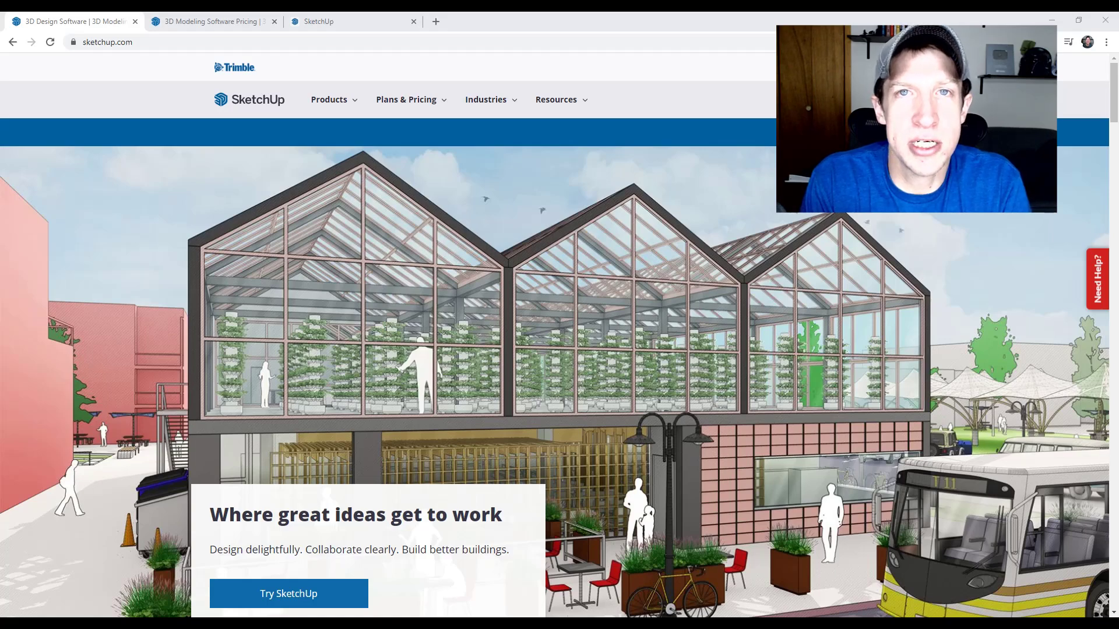
Step: Close the duplicate pricing tab and go to sketchup.com/plans-and-pricing
left_click(274, 21)
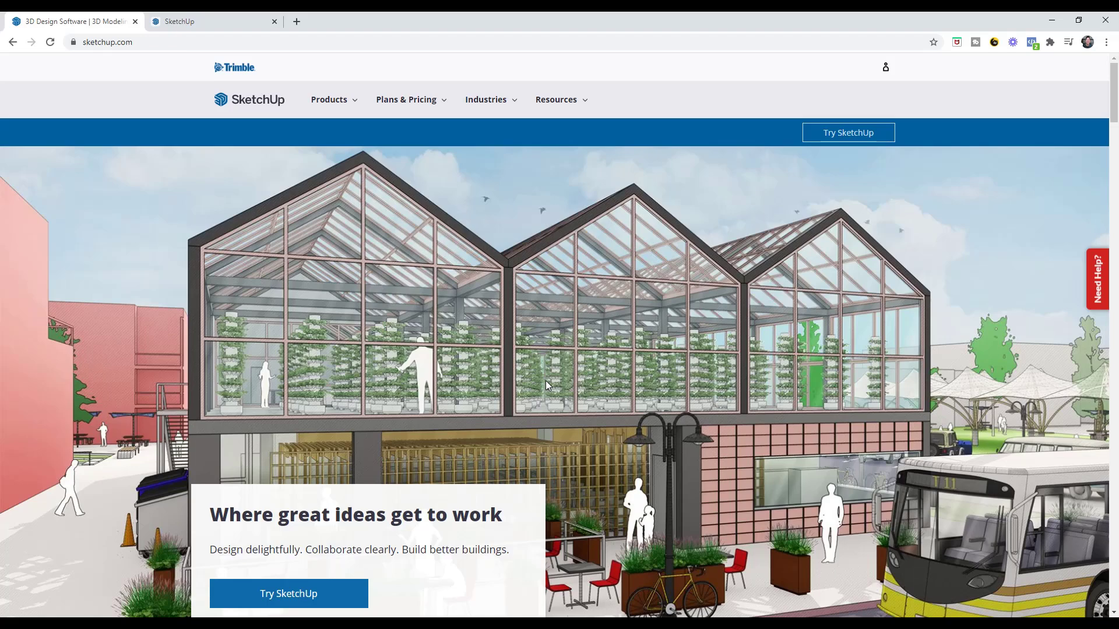
mouse_move(459, 247)
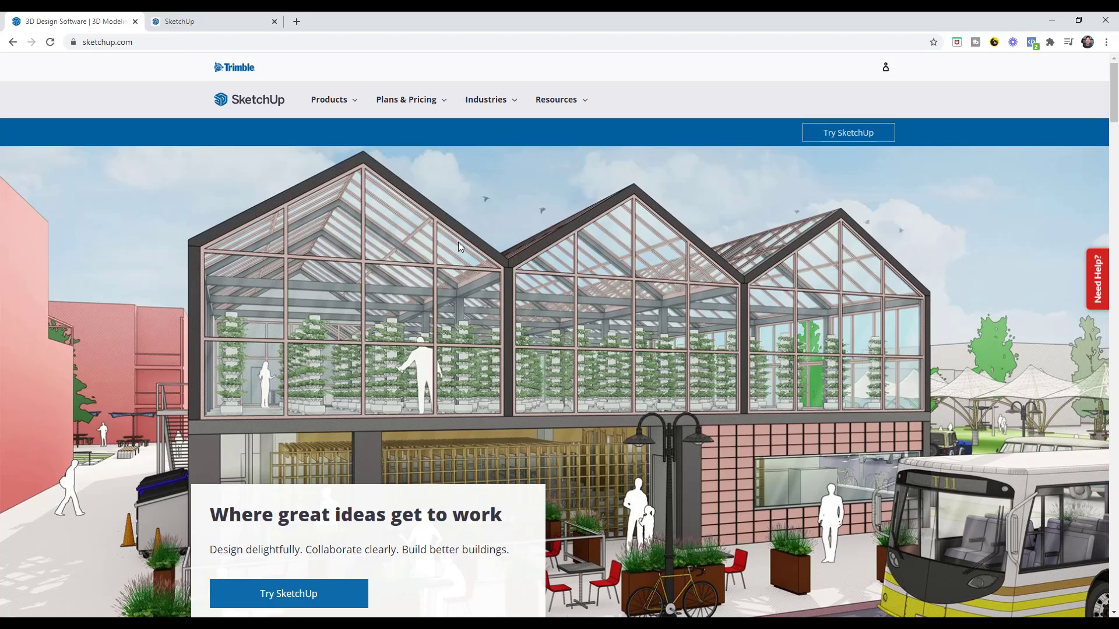
left_click(407, 99)
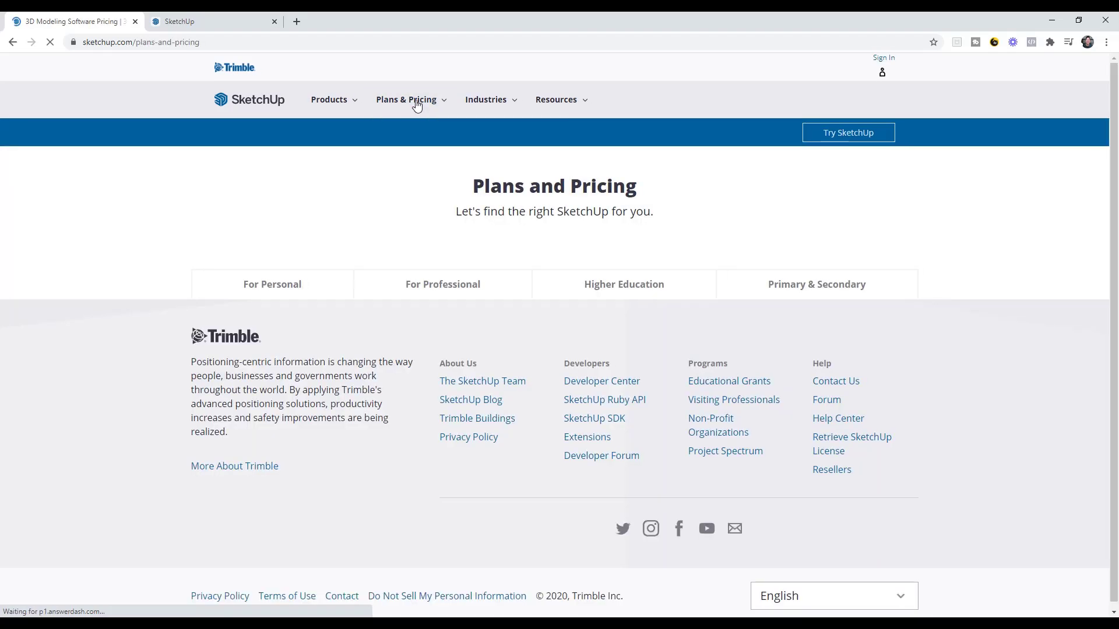
Step: Browse the Shop ($119/yr), Pro ($299/yr) and Studio ($1199/yr) cards and their features
left_click(442, 284)
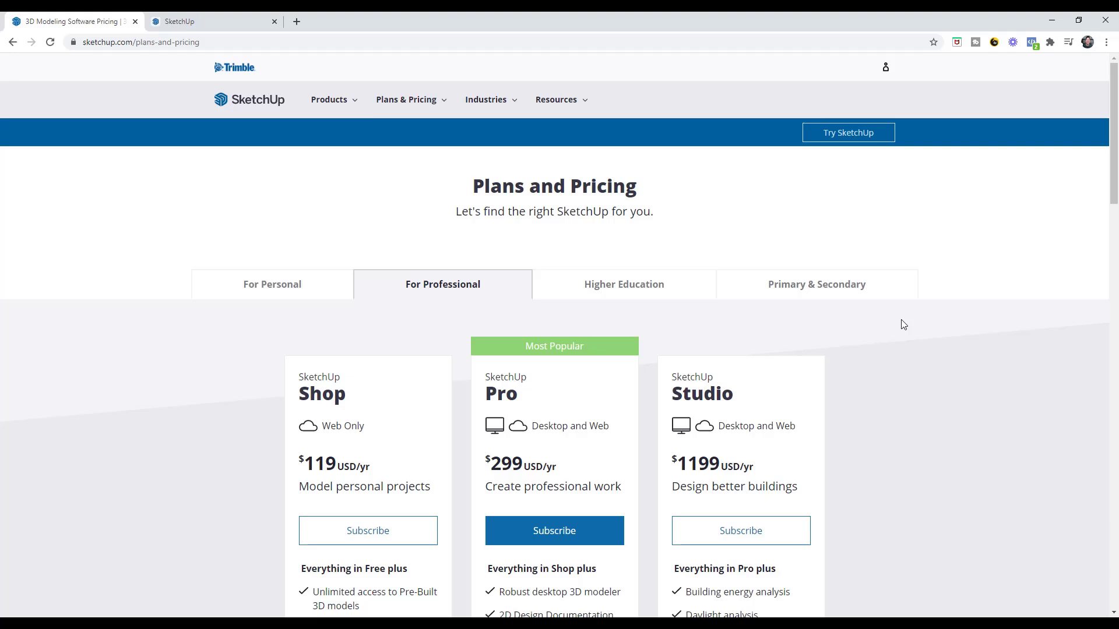
scroll("down", 3)
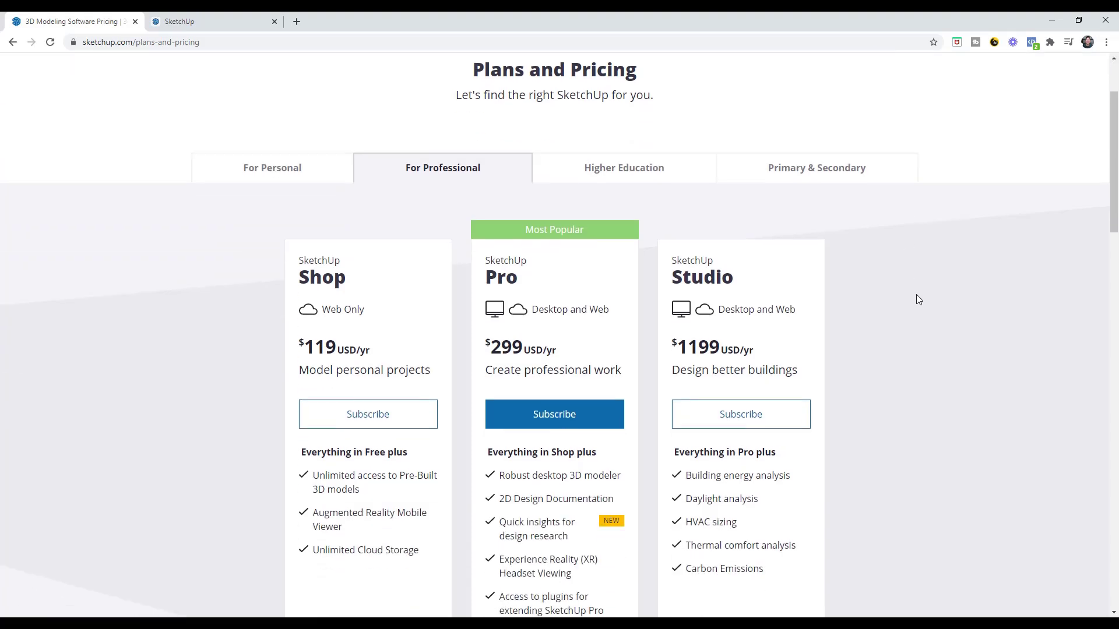
mouse_move(272, 168)
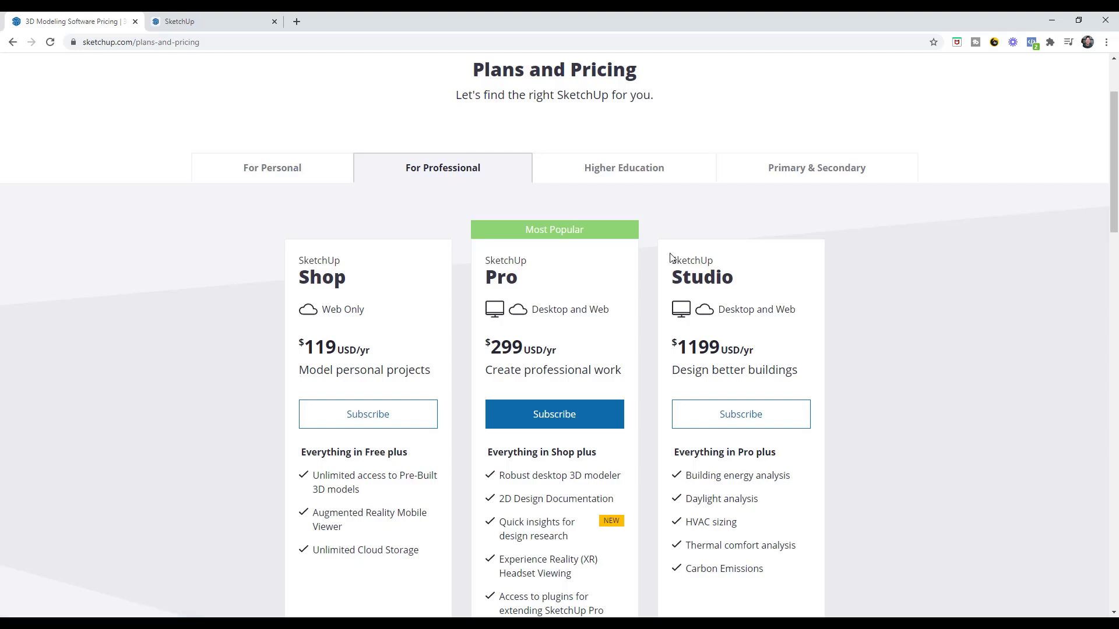
scroll("down", 3)
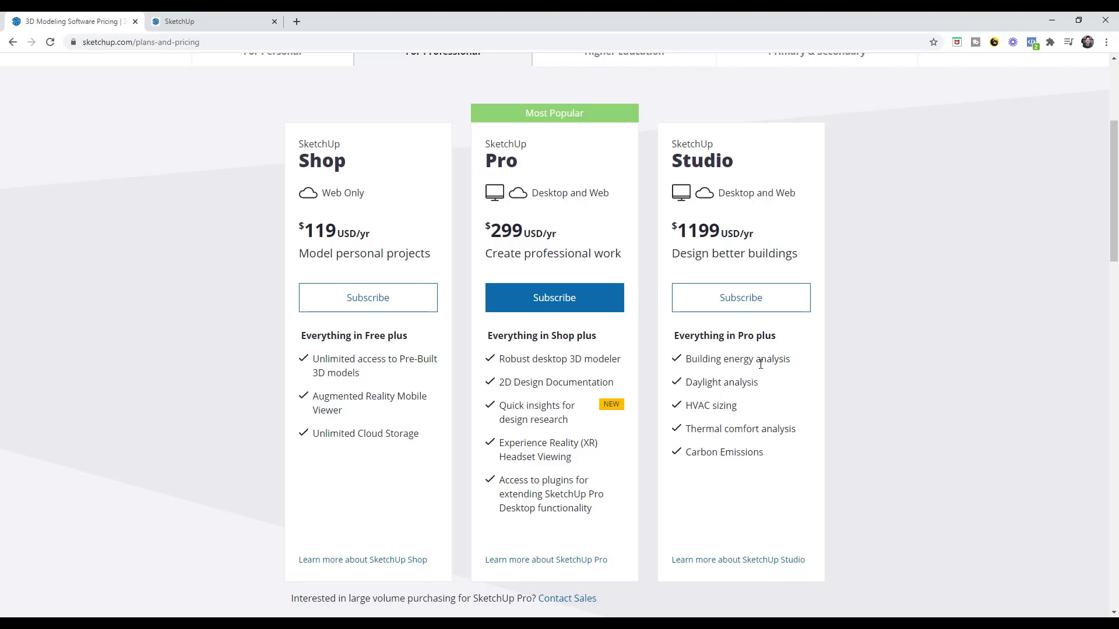
mouse_move(776, 350)
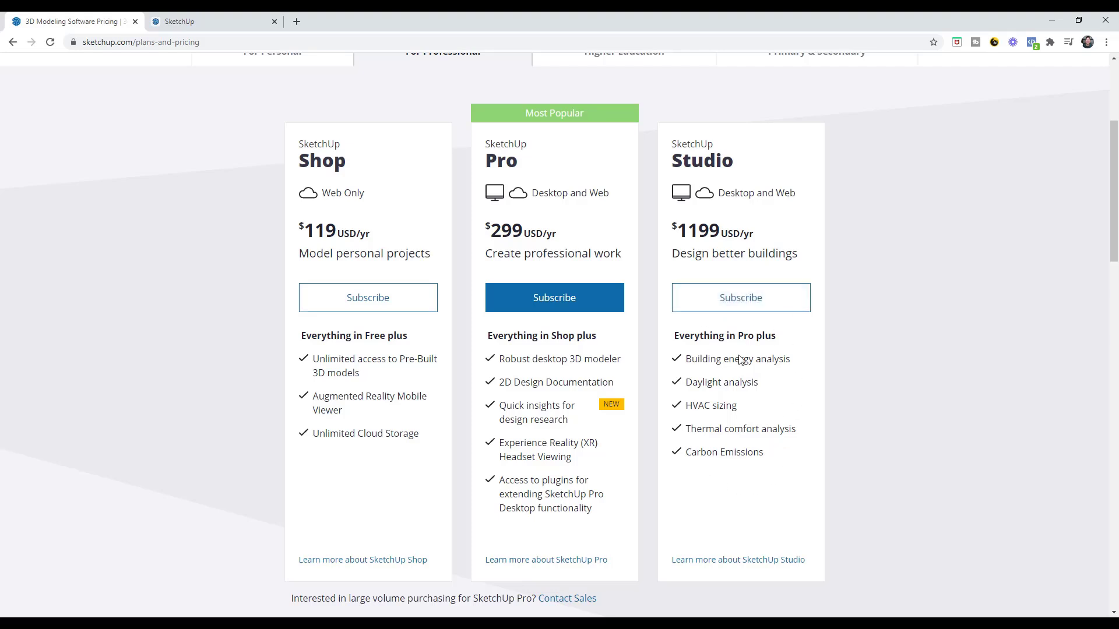
mouse_move(751, 426)
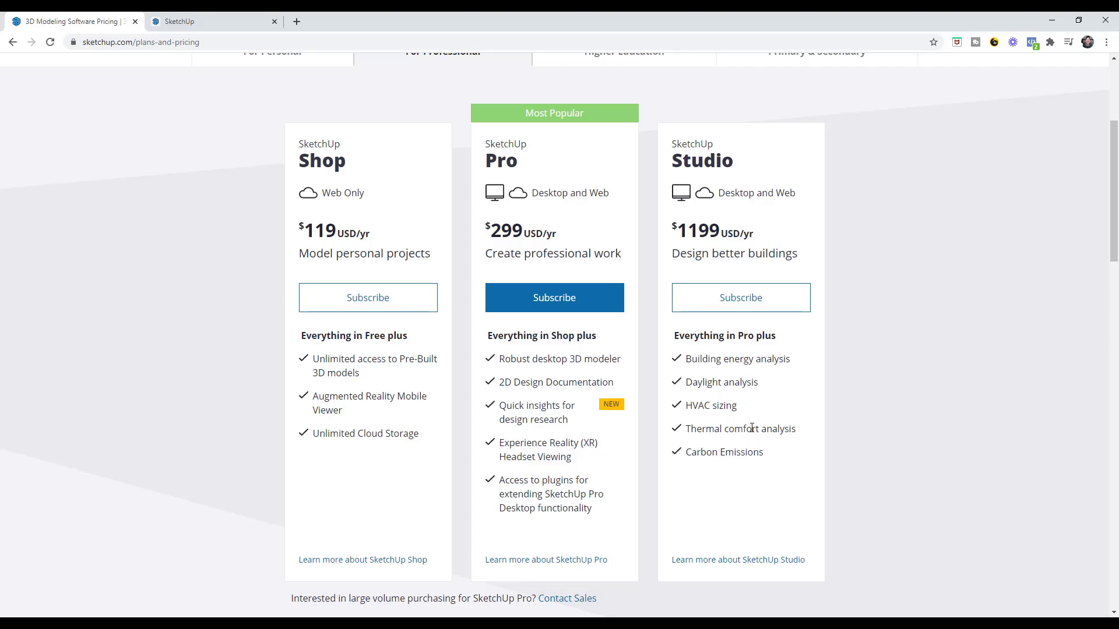
scroll("up", 3)
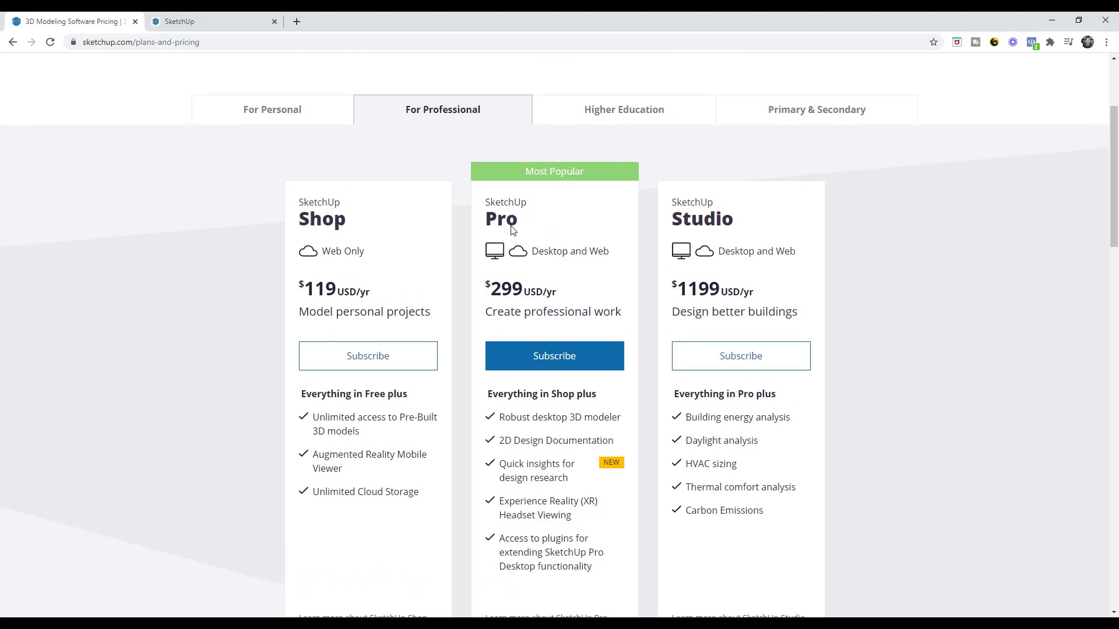
scroll("up", 3)
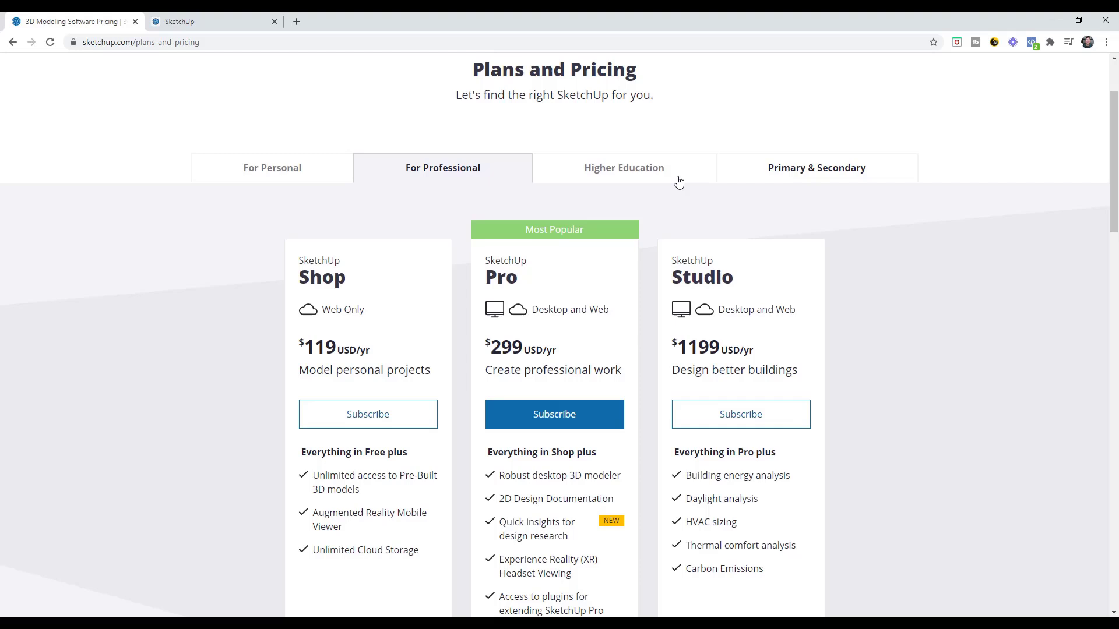
left_click(272, 168)
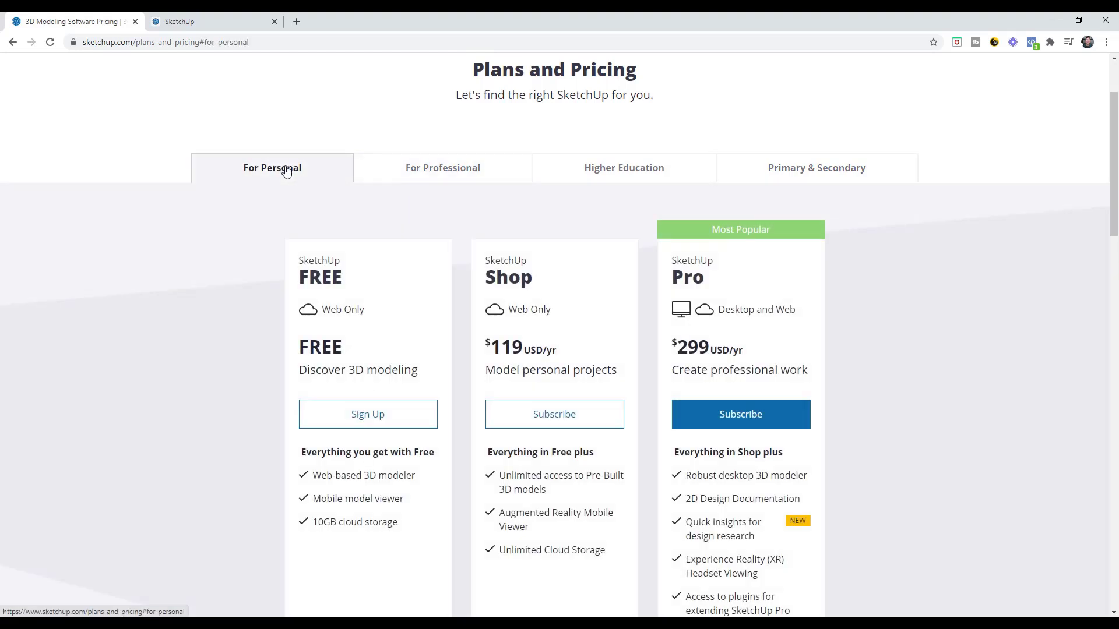
scroll("down", 3)
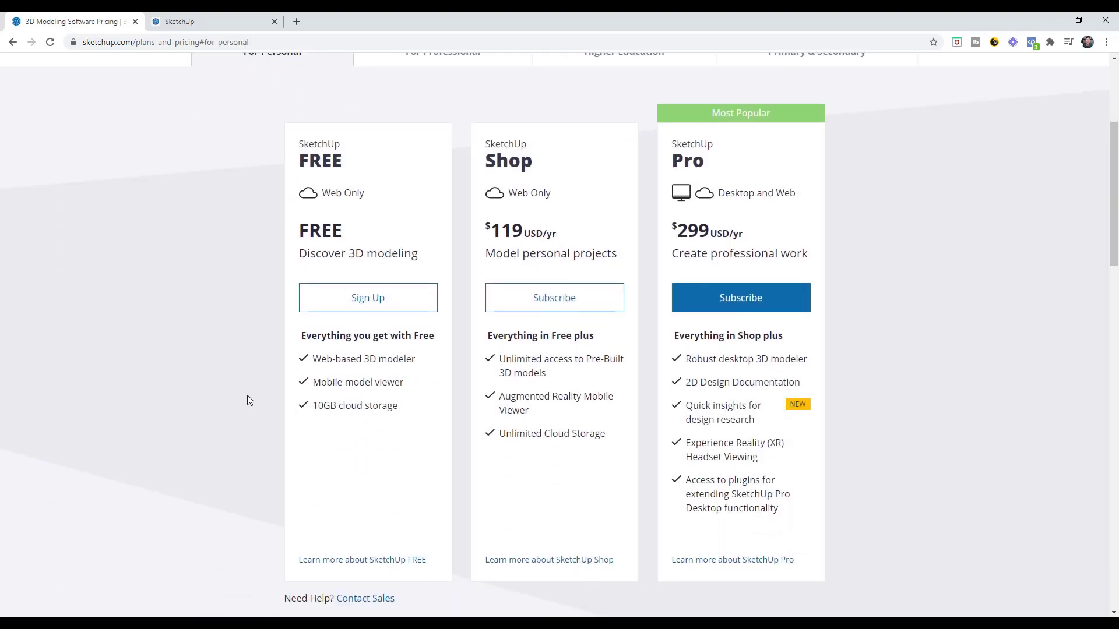
mouse_move(811, 301)
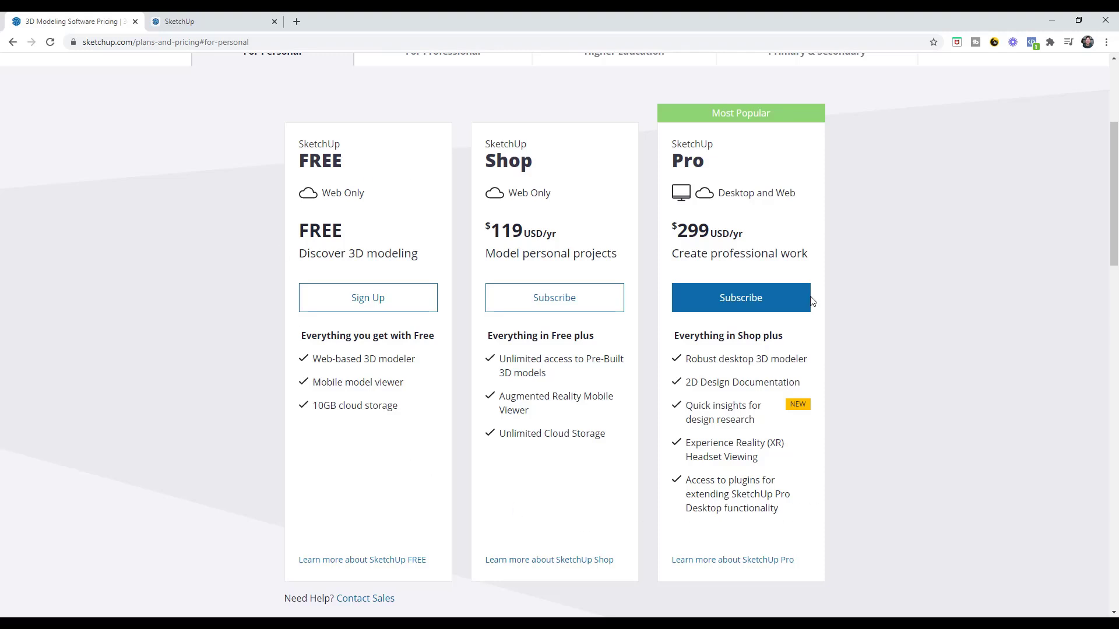
scroll("down", 3)
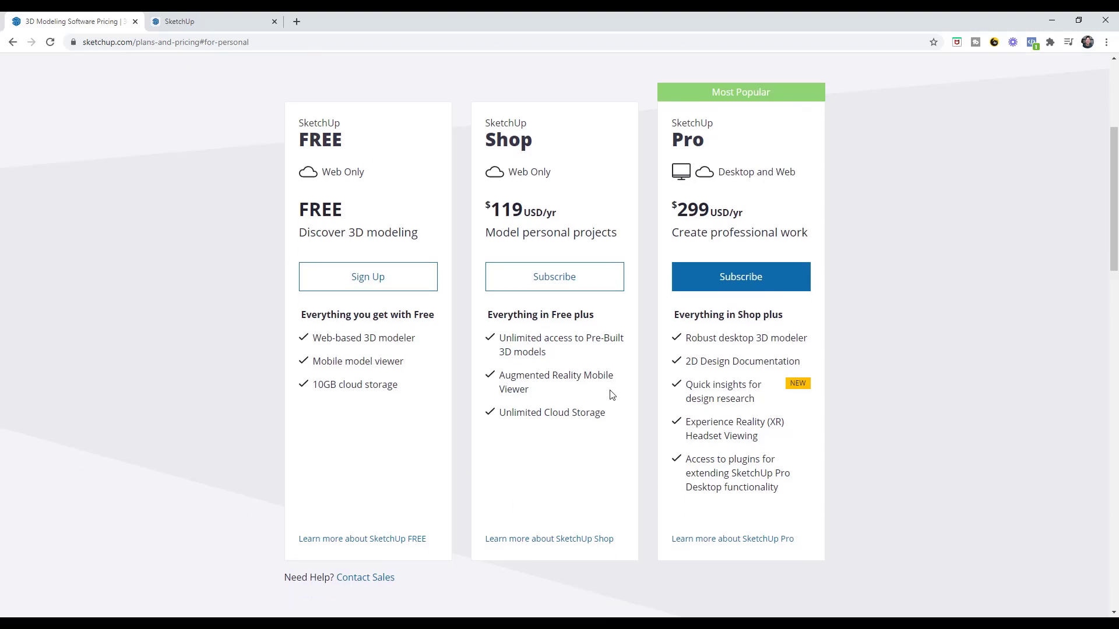
scroll("down", 3)
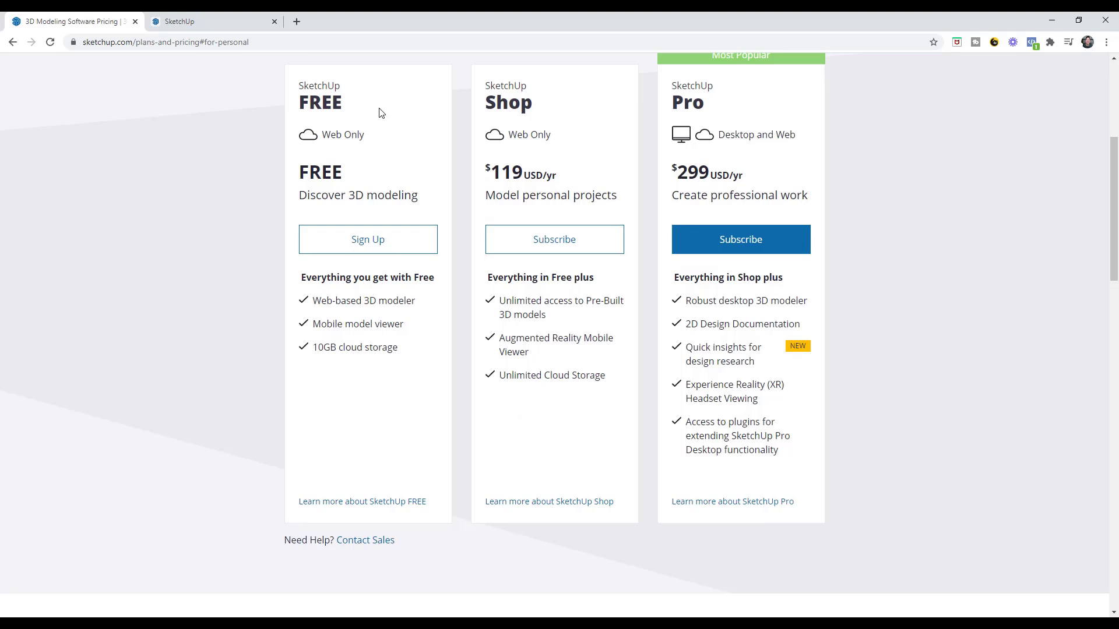
mouse_move(357, 135)
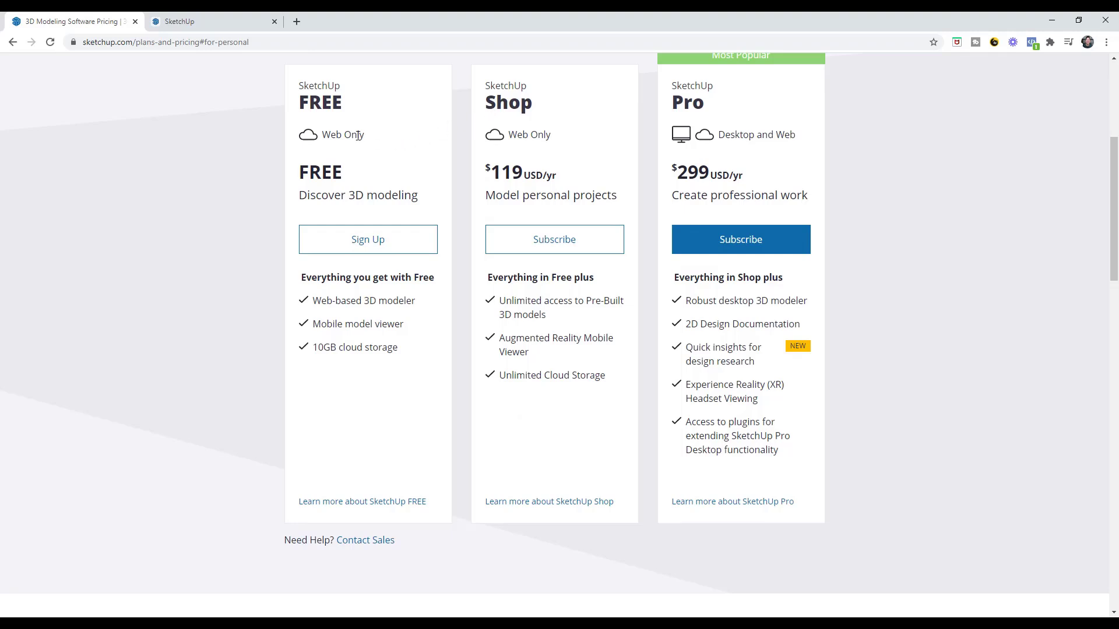
mouse_move(722, 139)
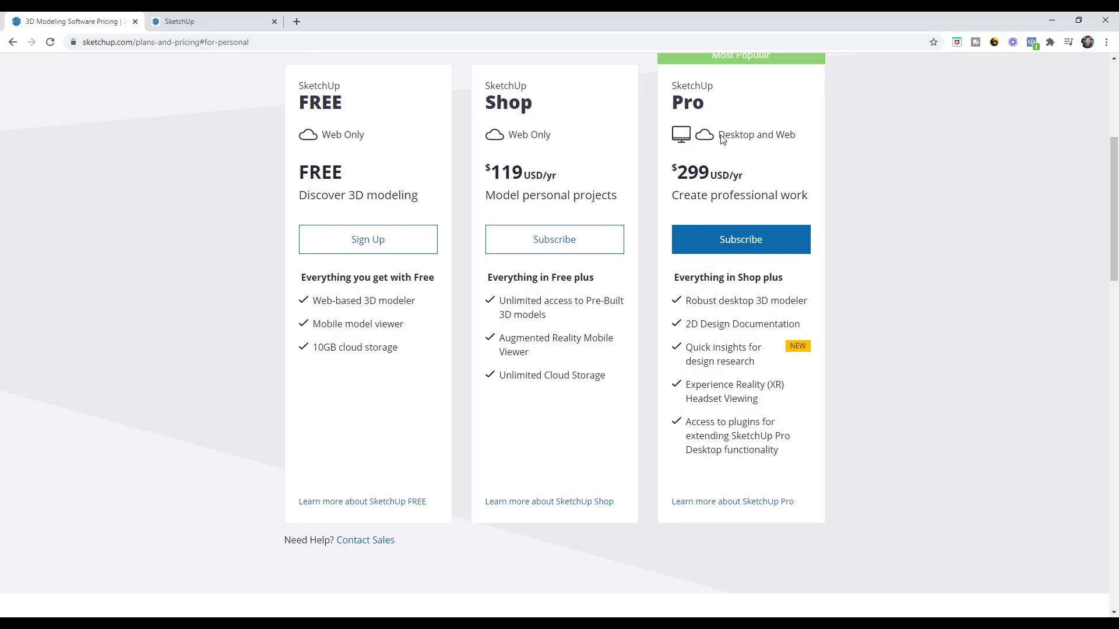
mouse_move(450, 145)
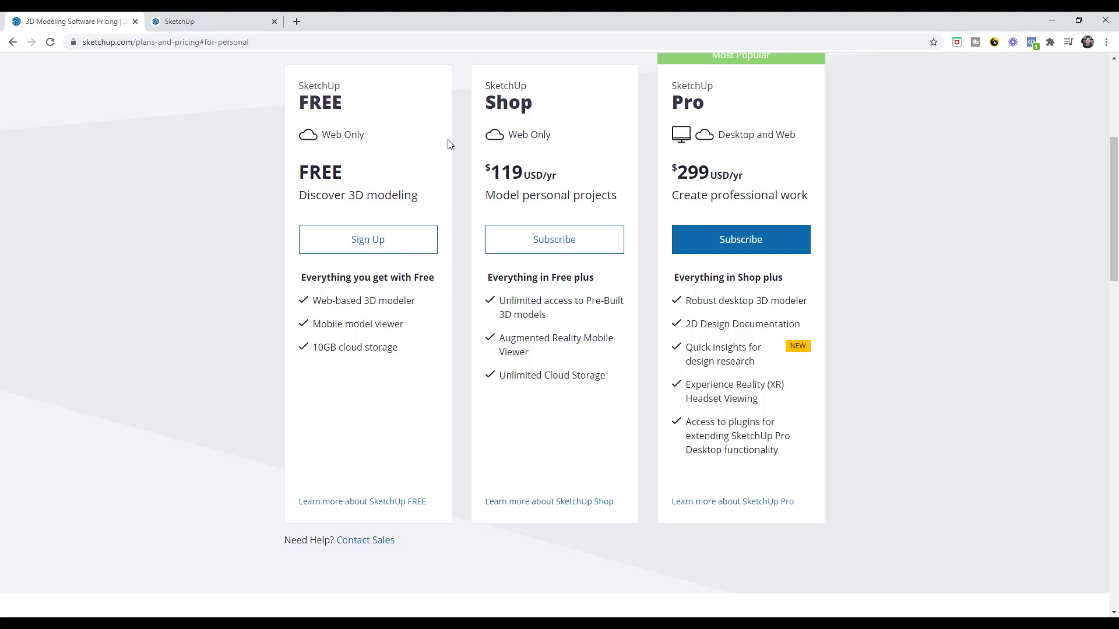
mouse_move(520, 134)
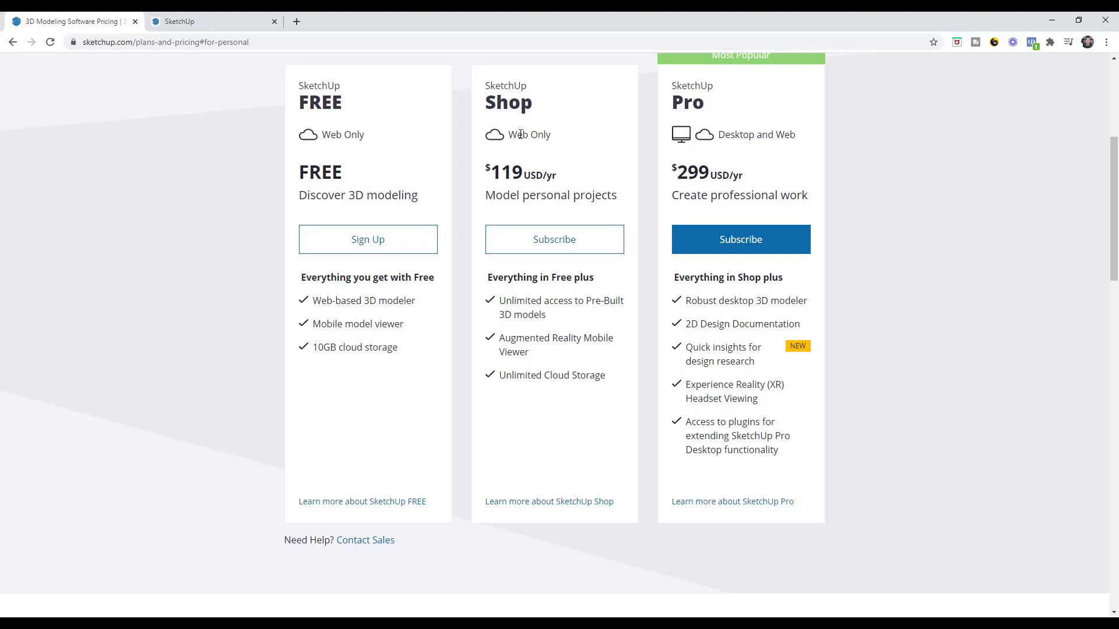
mouse_move(343, 189)
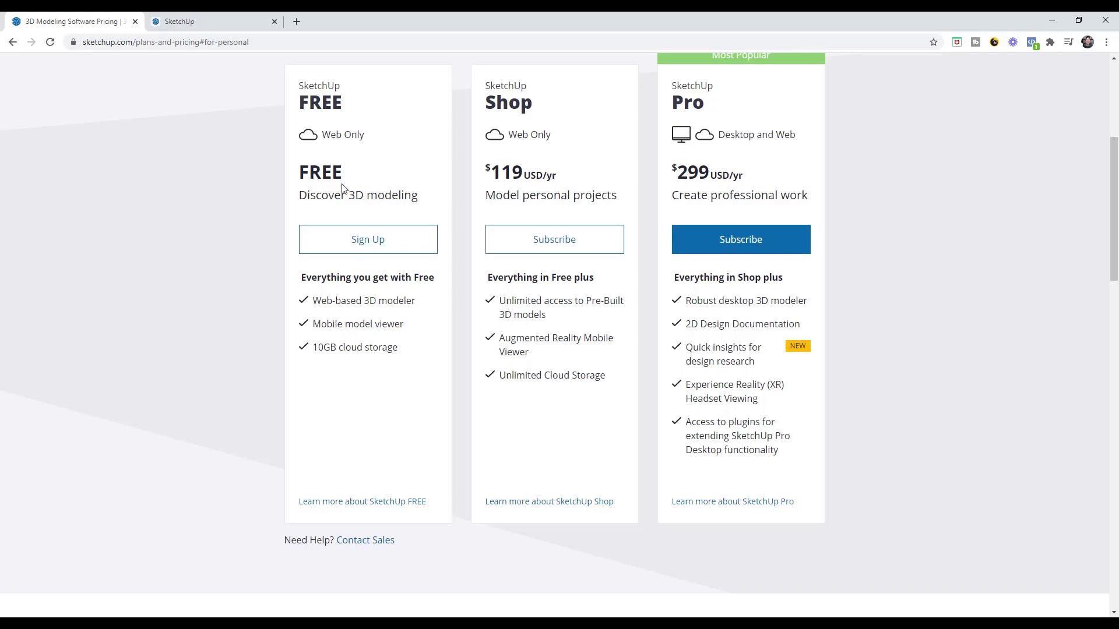
mouse_move(339, 189)
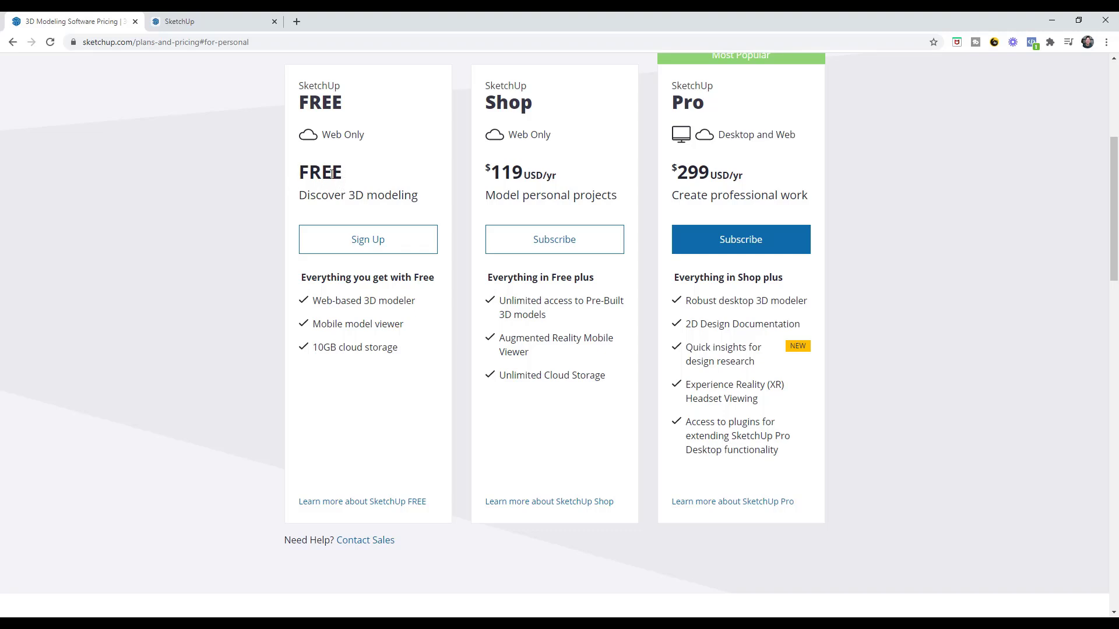
mouse_move(690, 93)
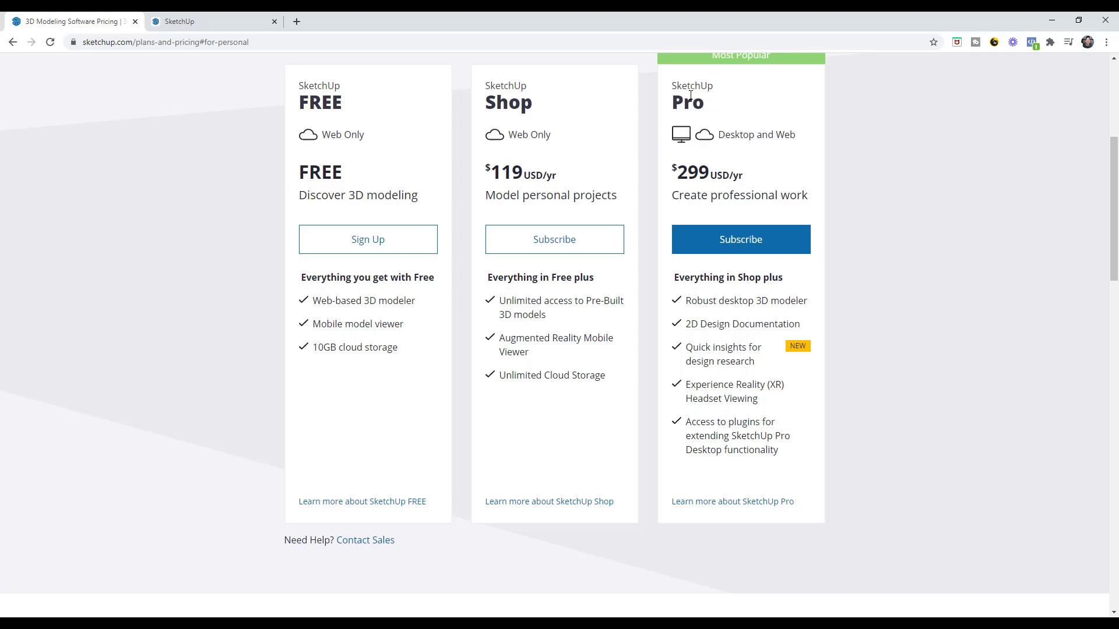
mouse_move(709, 107)
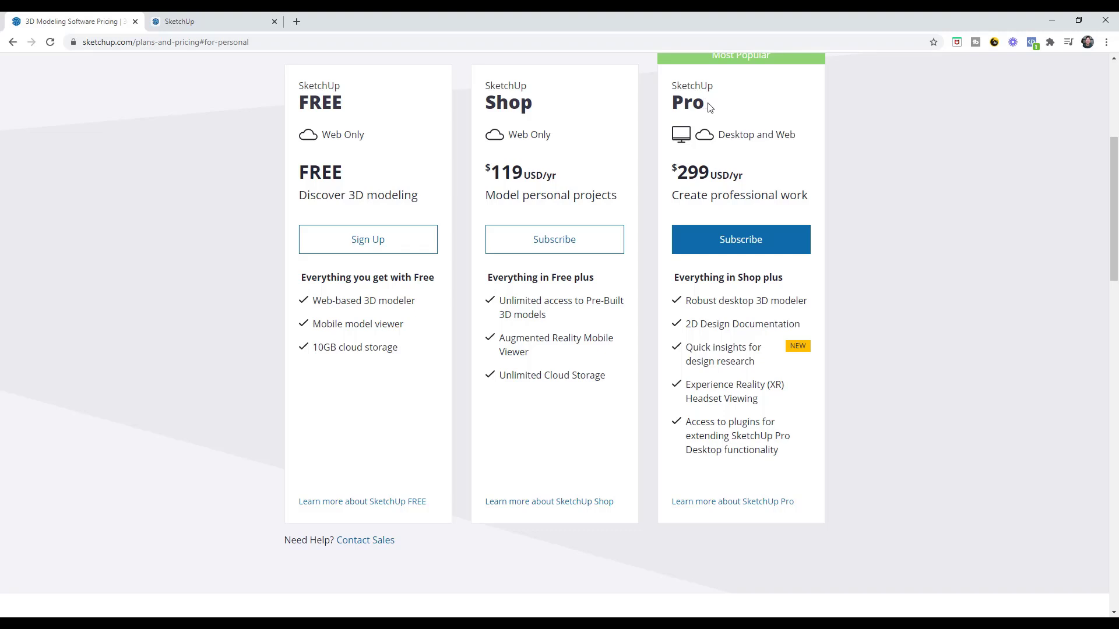
mouse_move(722, 136)
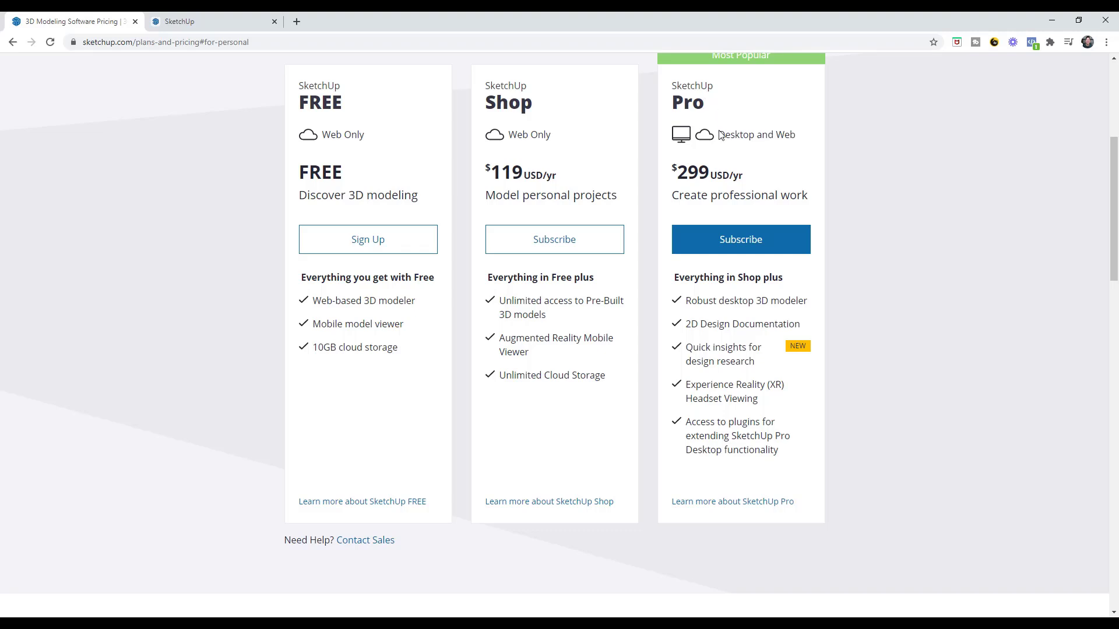
mouse_move(756, 134)
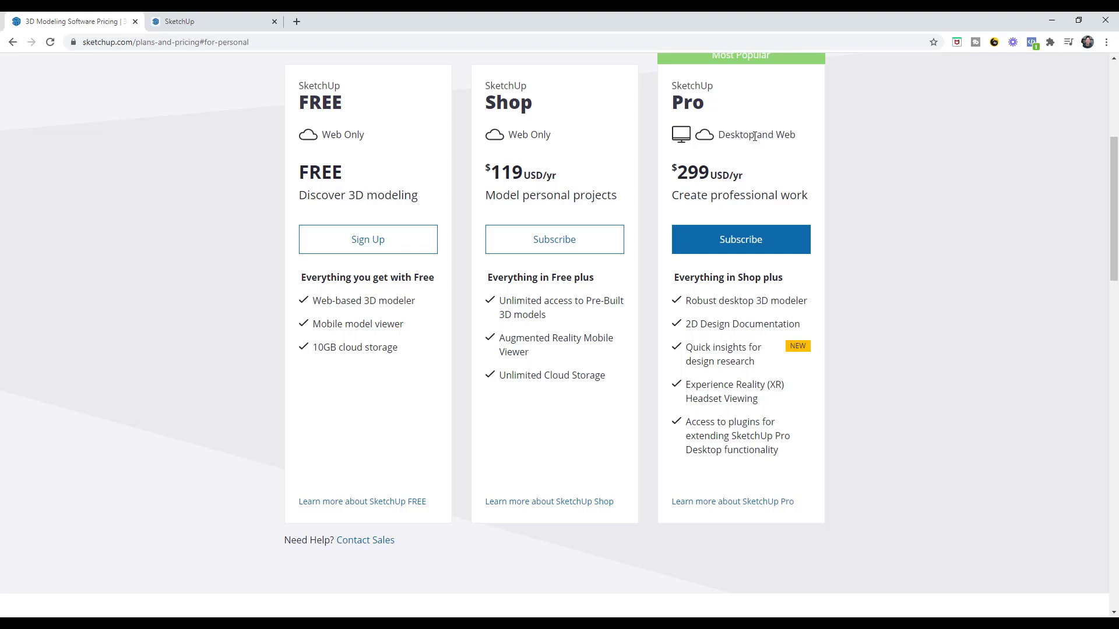
mouse_move(830, 391)
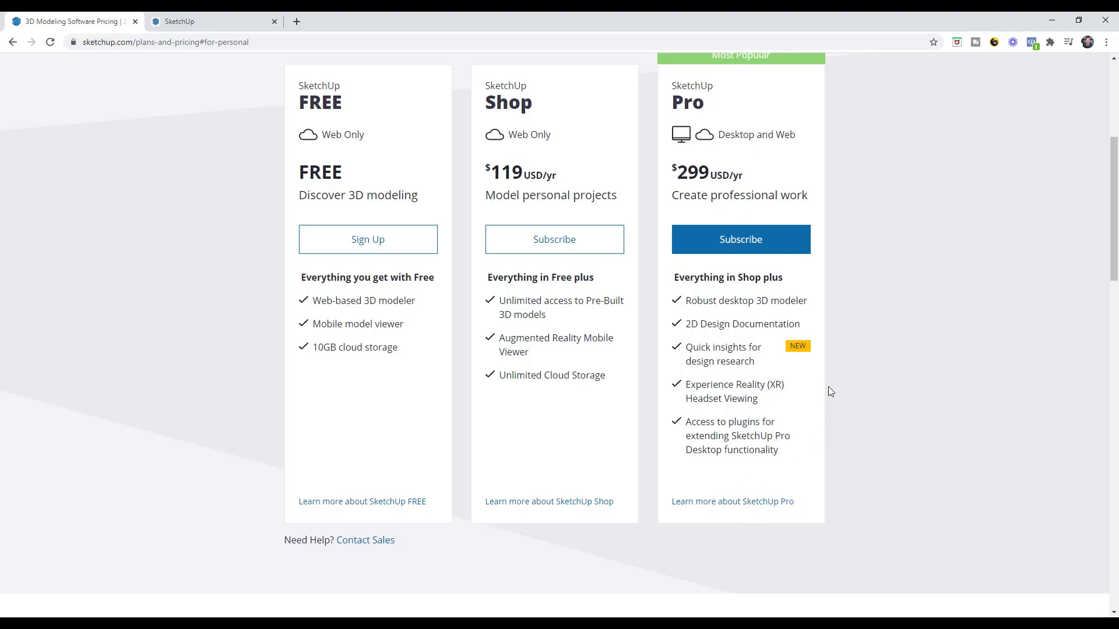
mouse_move(867, 391)
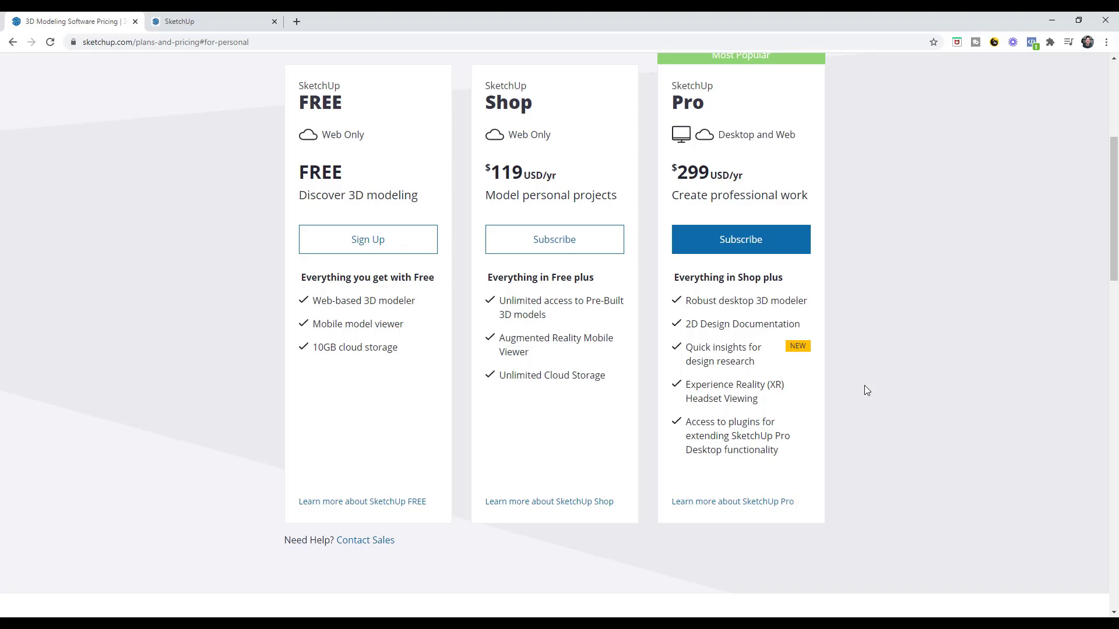
mouse_move(816, 313)
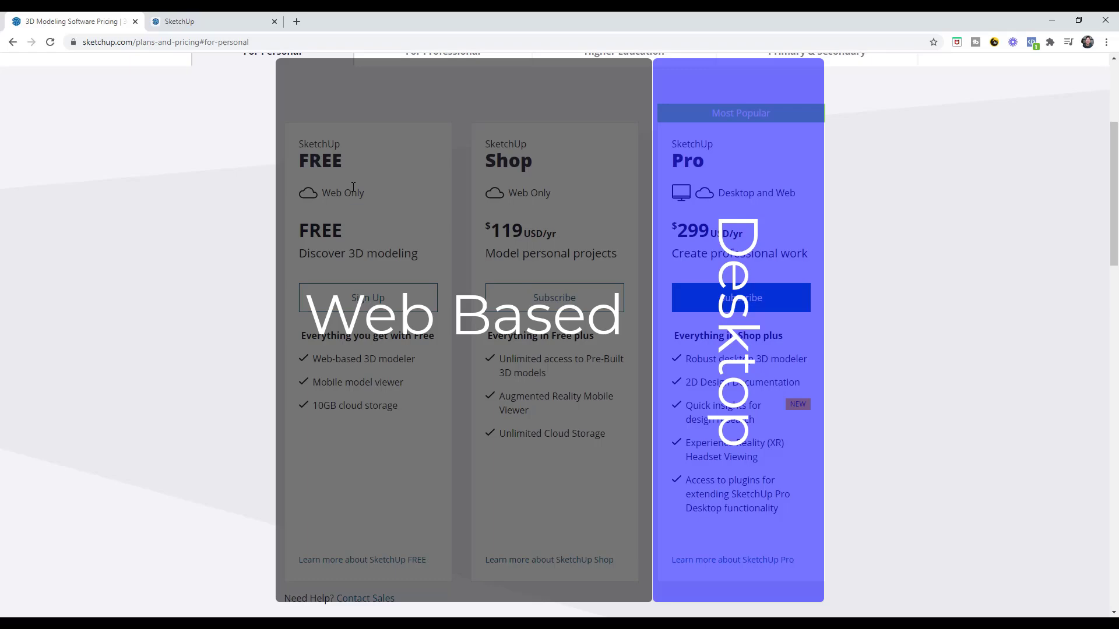
mouse_move(270, 171)
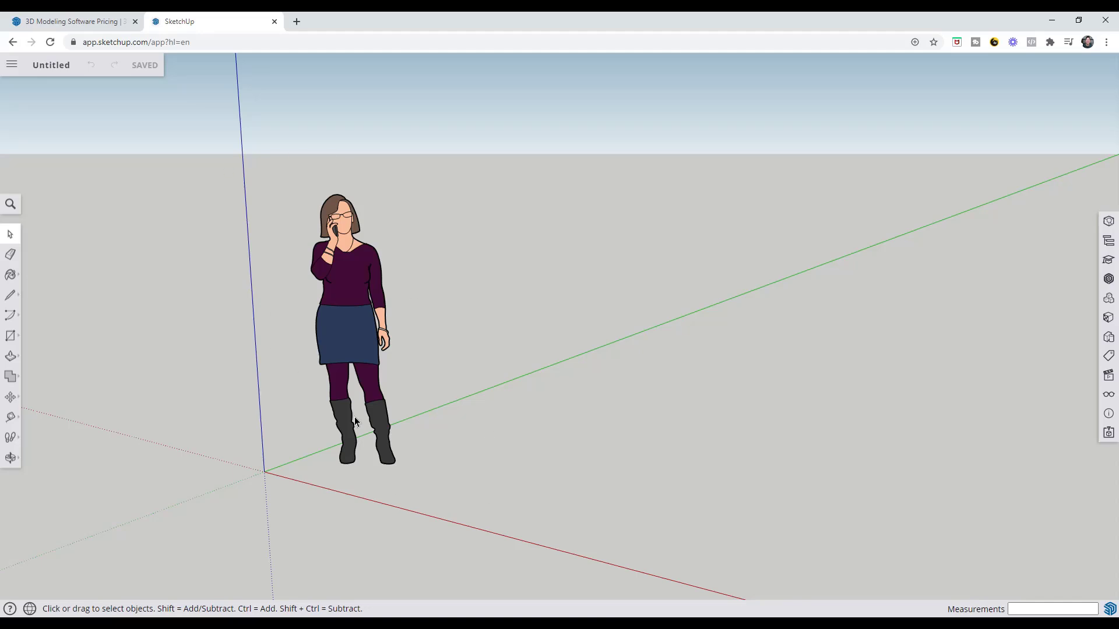
mouse_move(331, 152)
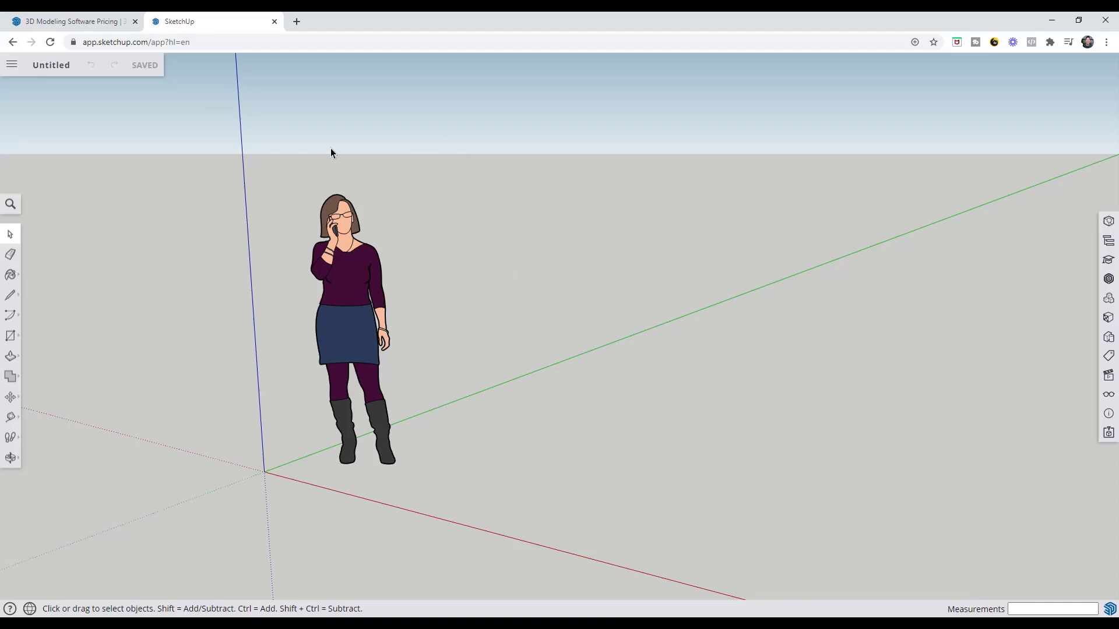
Step: Try the Orbit and Push/Pull tools in the untitled web model, returning to Select
left_click(10, 457)
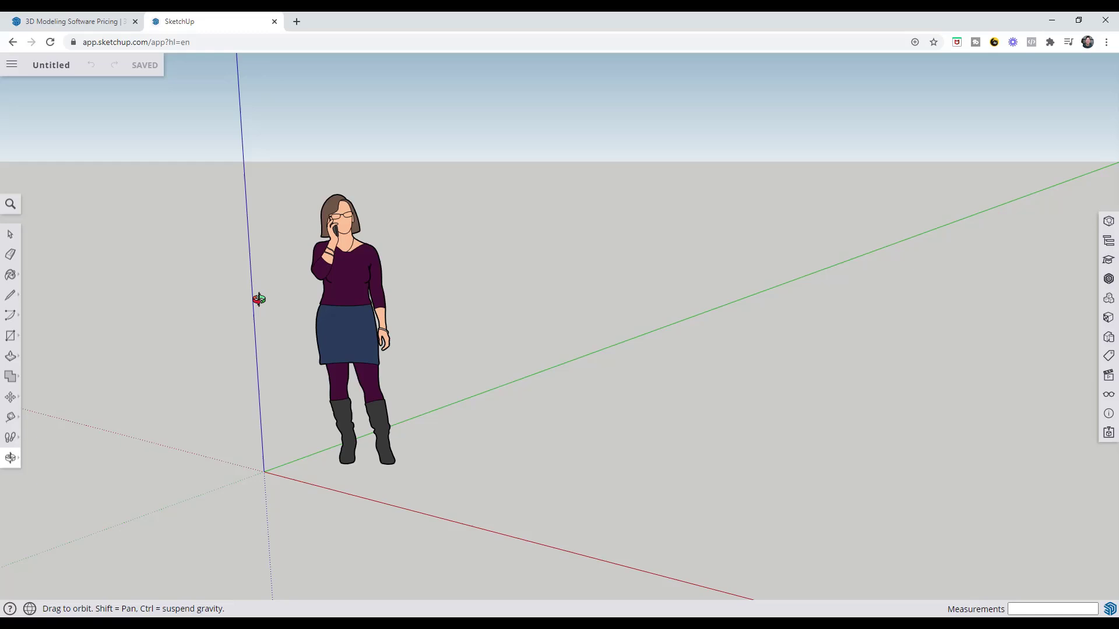
left_click(10, 235)
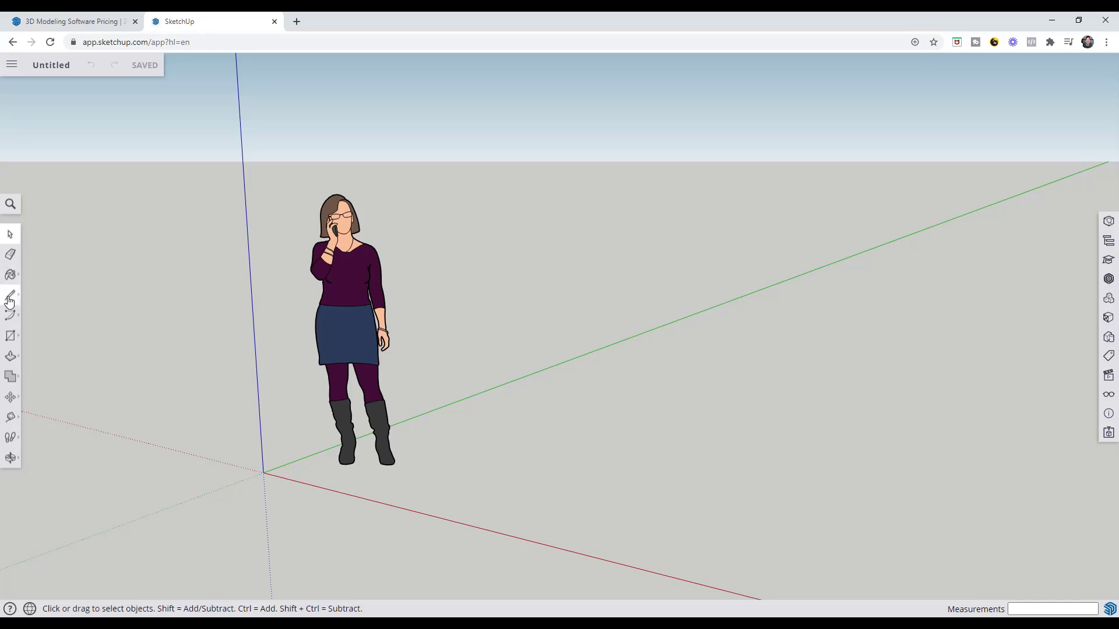
left_click(11, 336)
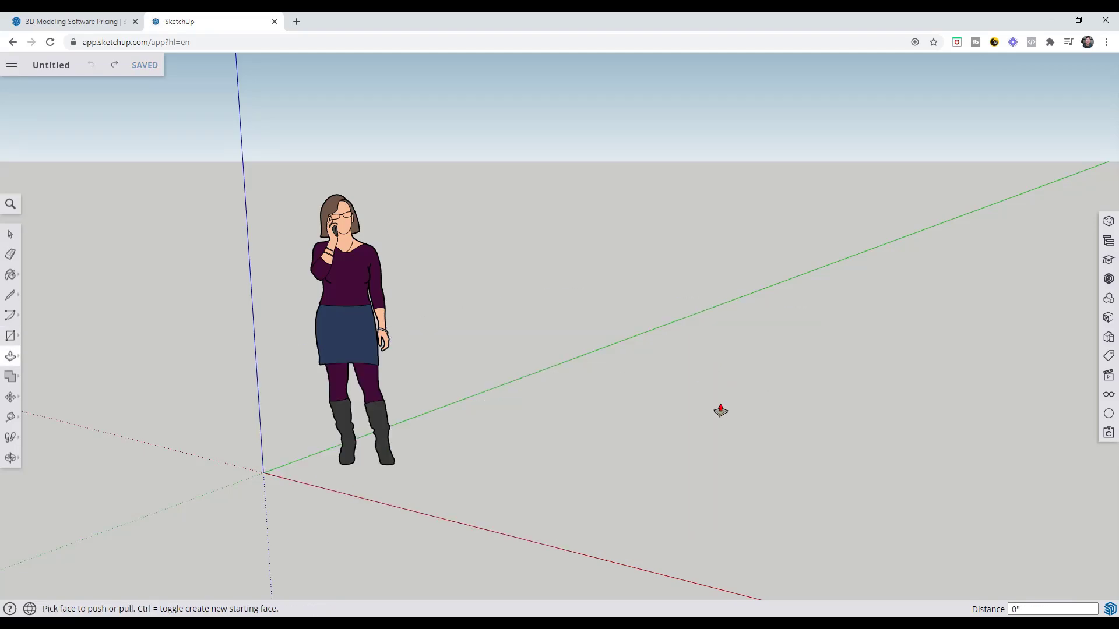
left_click(10, 234)
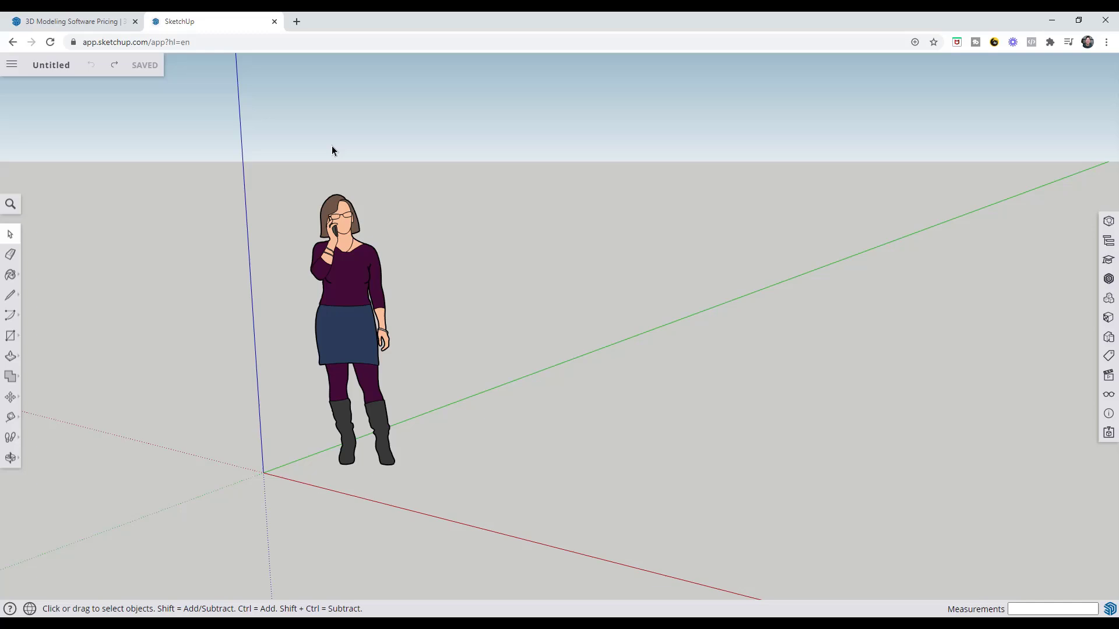
mouse_move(392, 483)
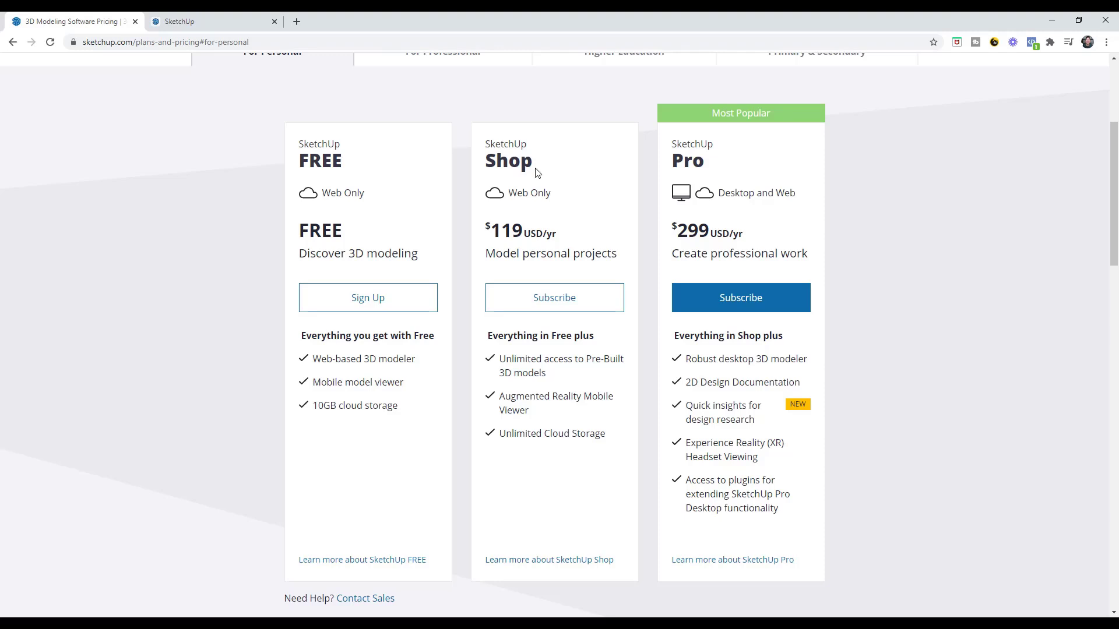
mouse_move(525, 136)
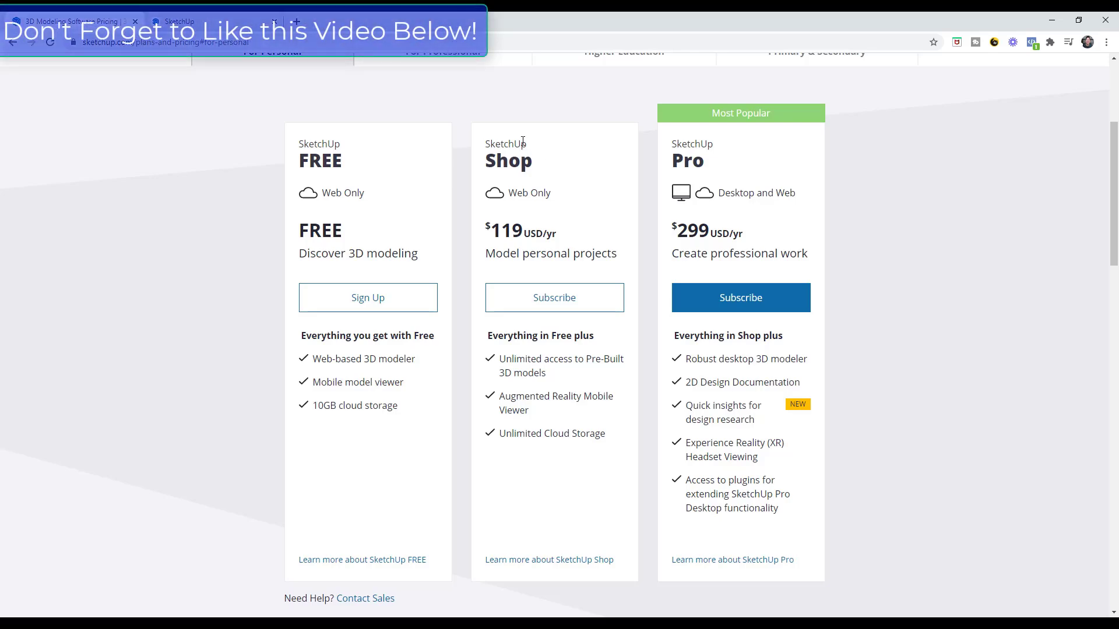
Step: Scroll to the Compare all features table for Free, Shop and Pro, including download limits
scroll("down", 3)
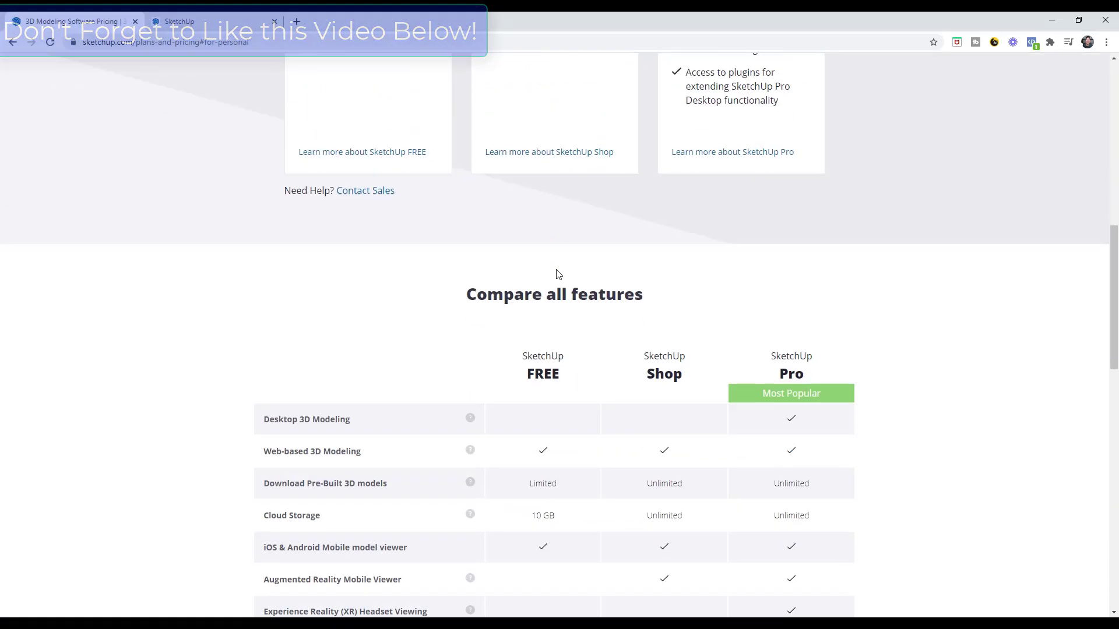
scroll("down", 3)
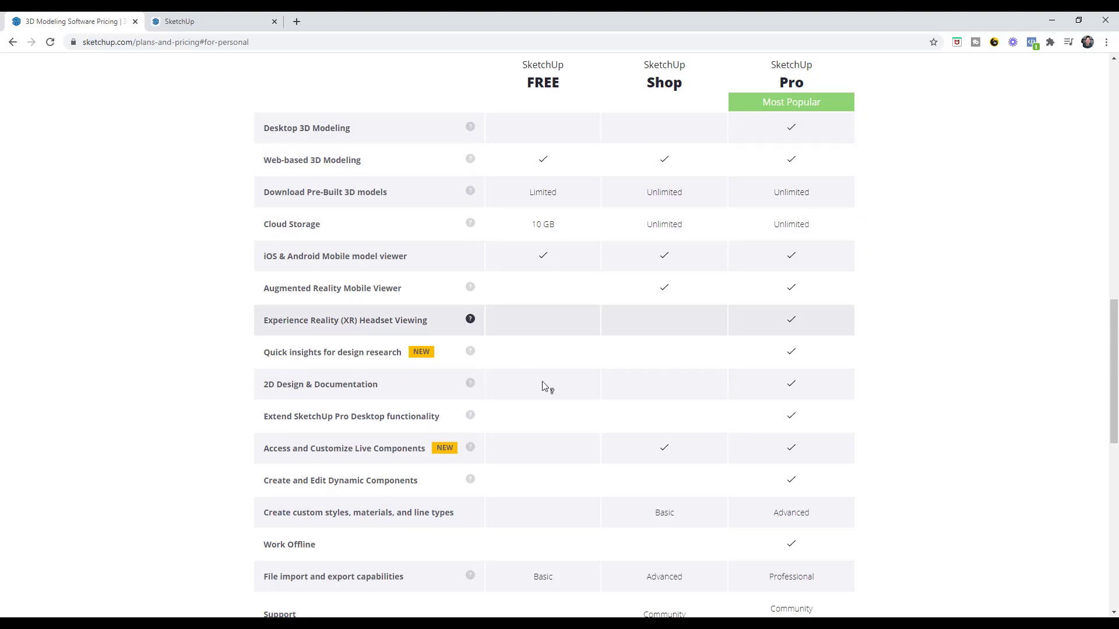
mouse_move(613, 479)
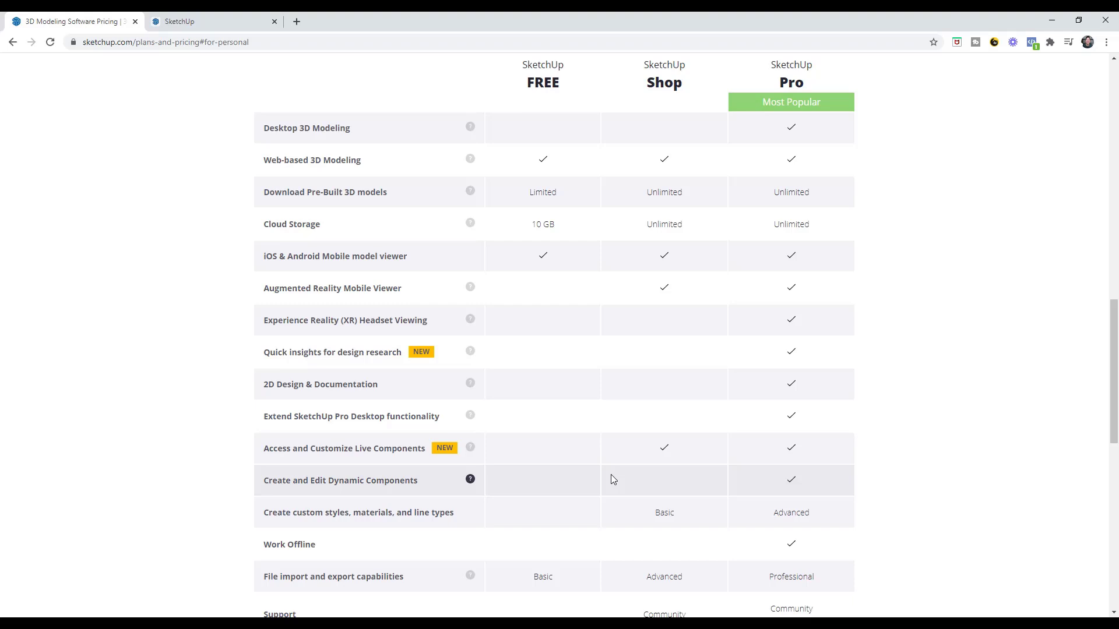
scroll("down", 3)
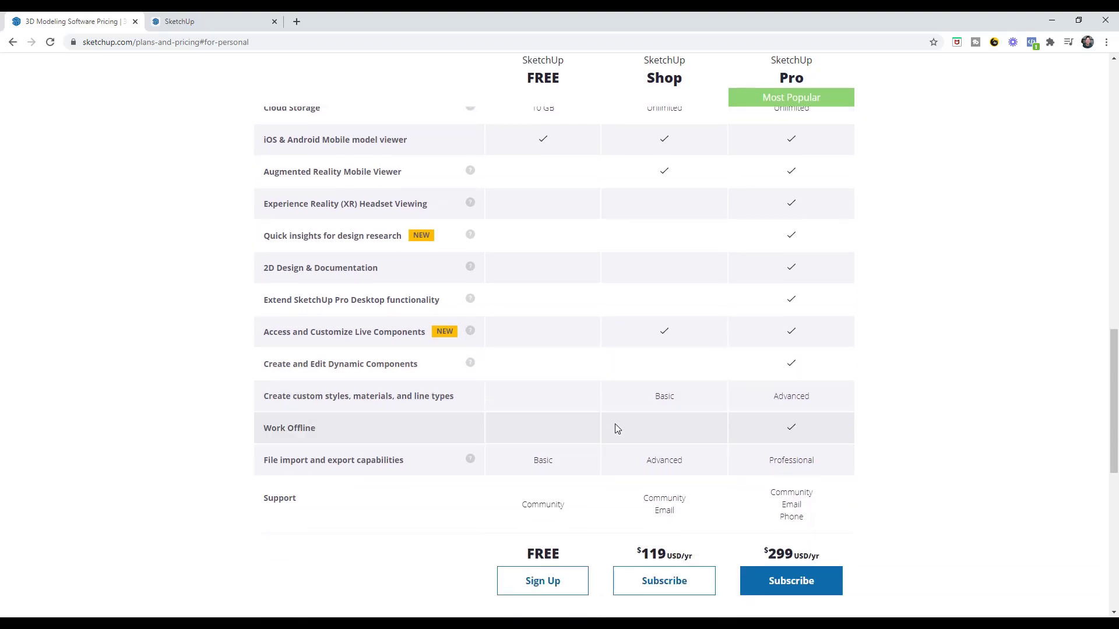
scroll("up", 3)
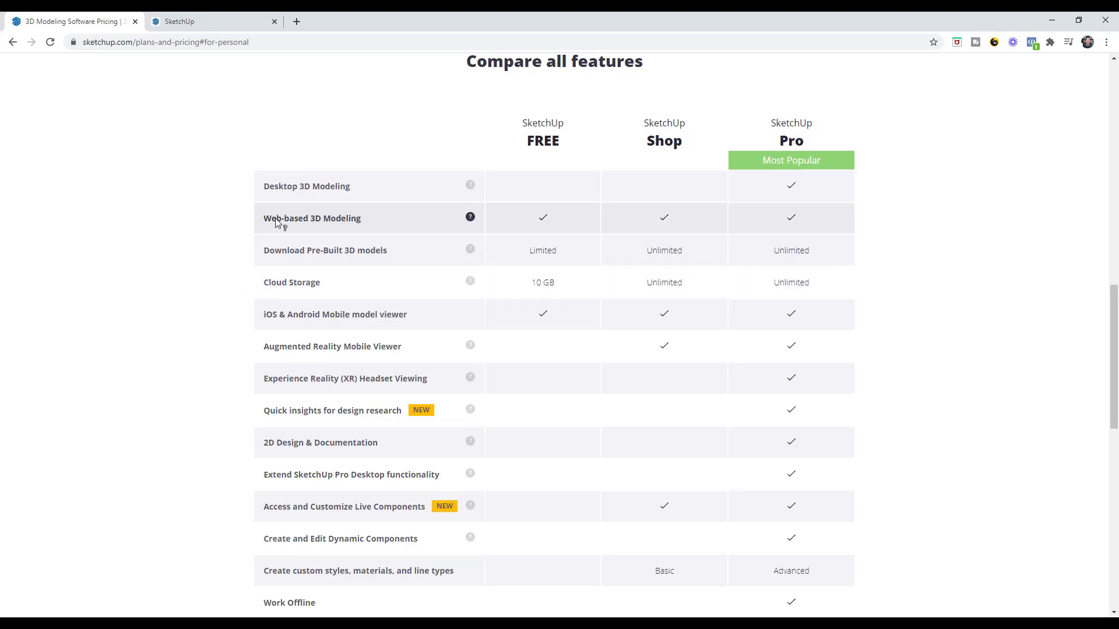
mouse_move(200, 240)
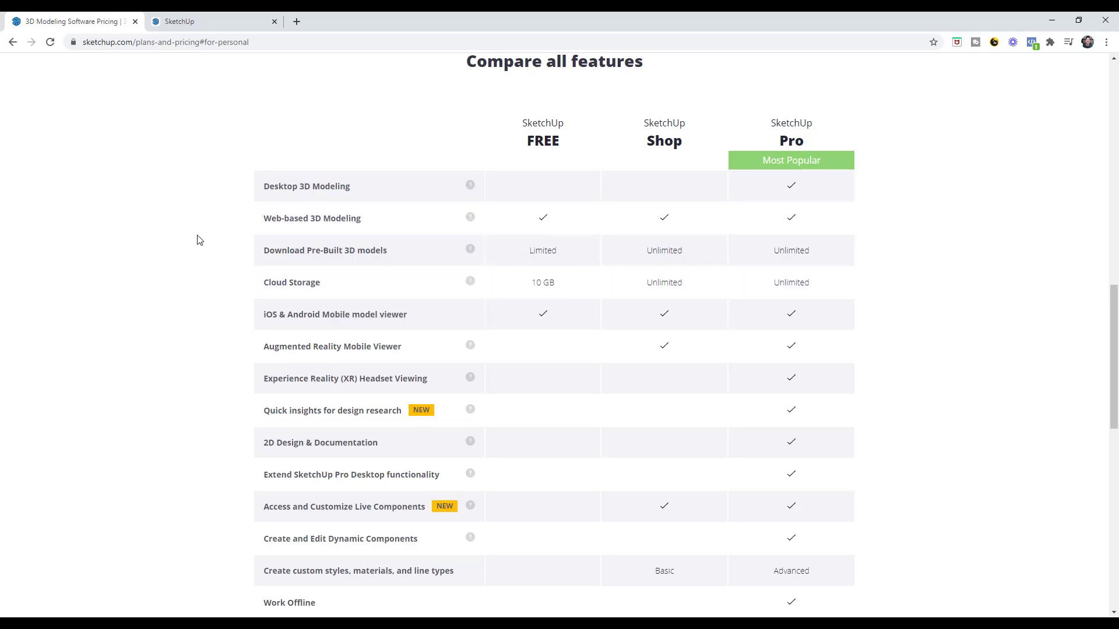
mouse_move(470, 248)
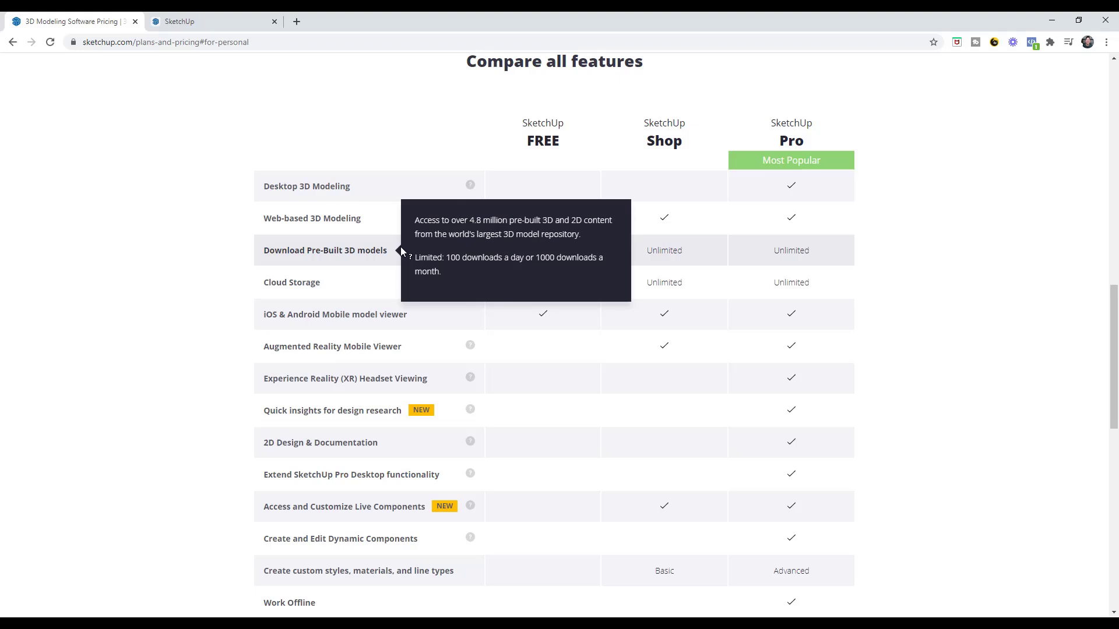
mouse_move(418, 258)
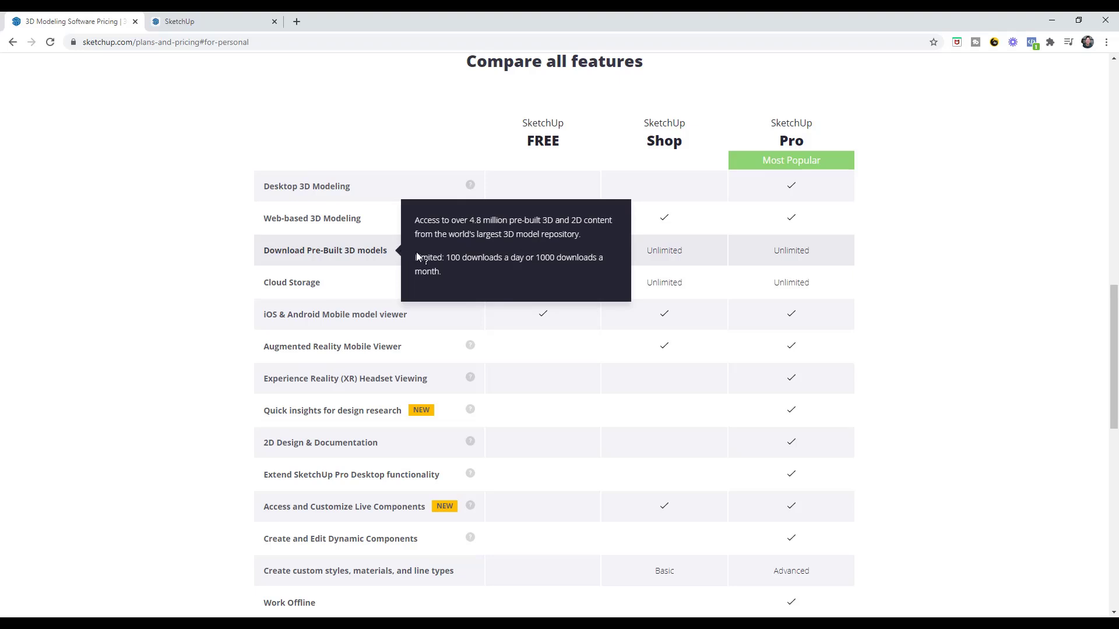
mouse_move(469, 267)
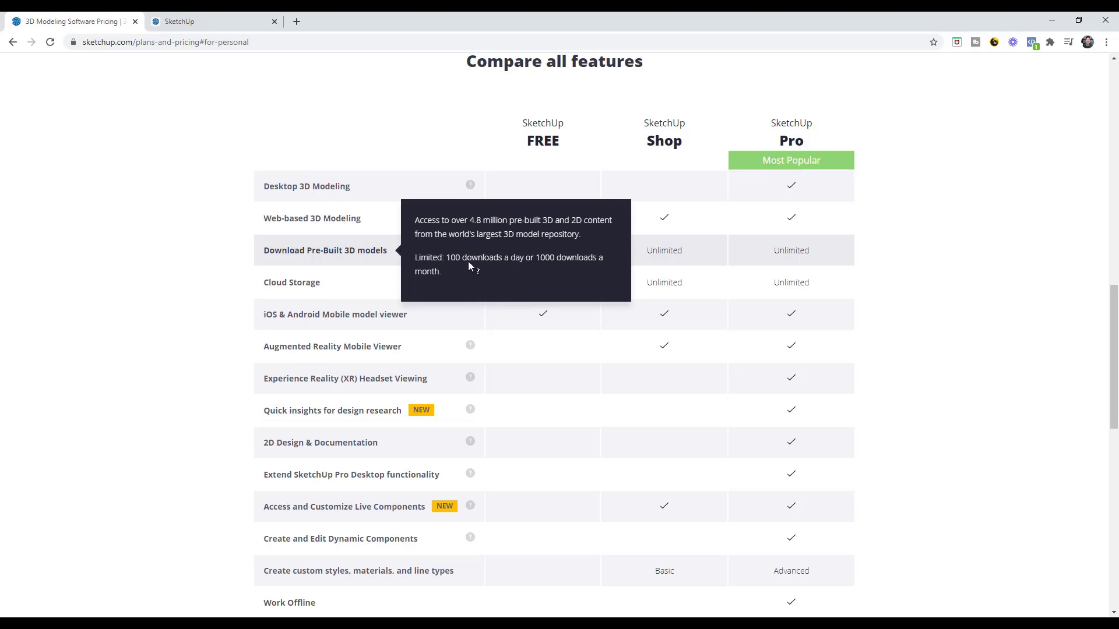
mouse_move(476, 262)
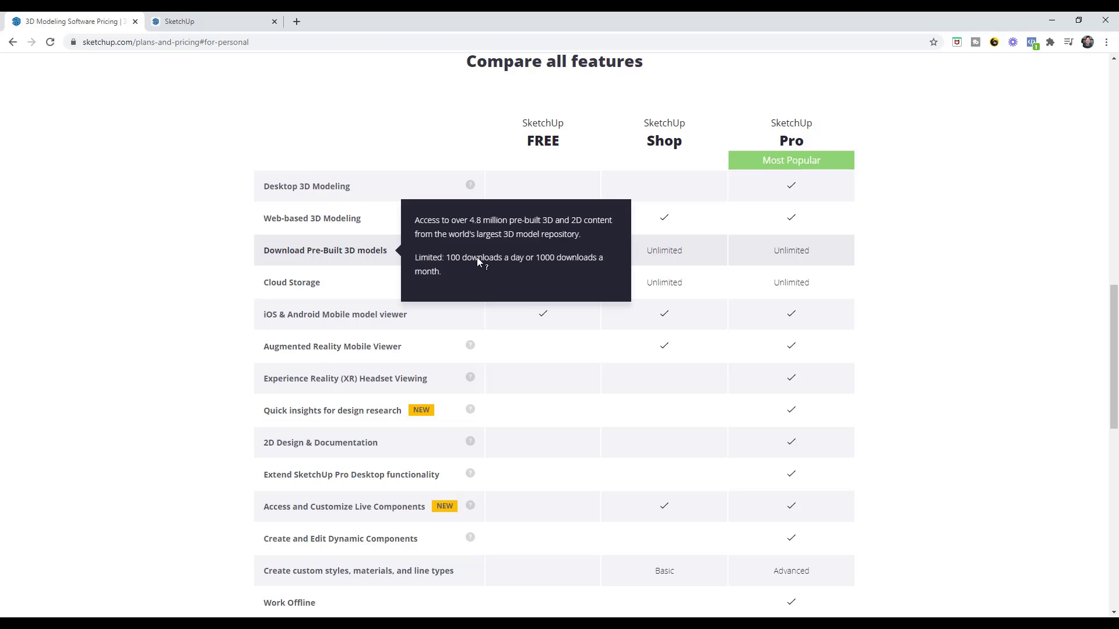
mouse_move(375, 250)
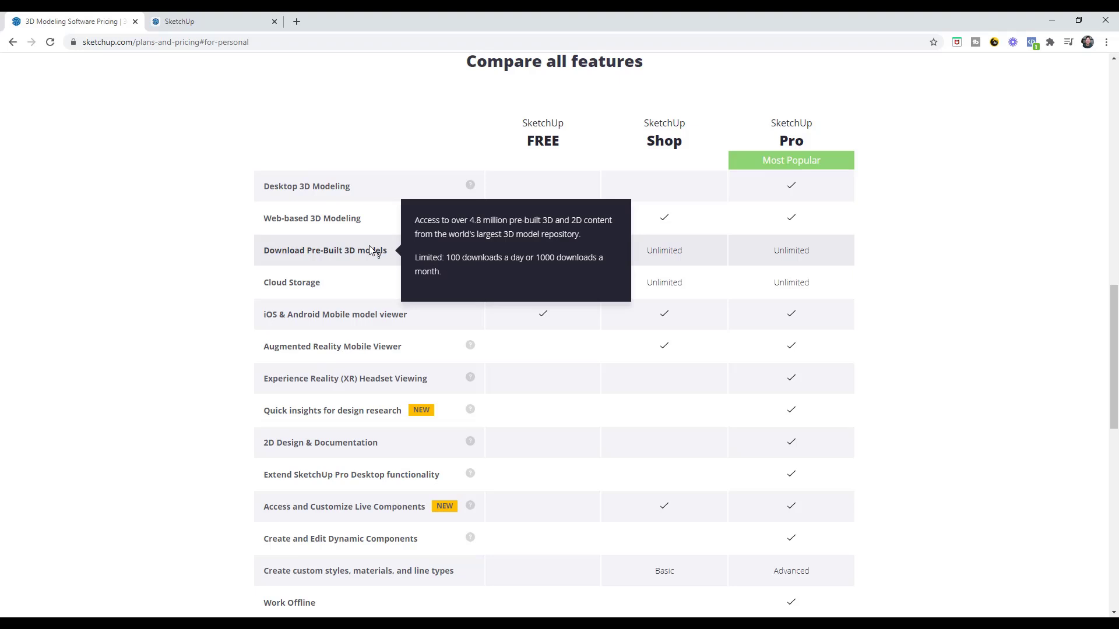
mouse_move(290, 255)
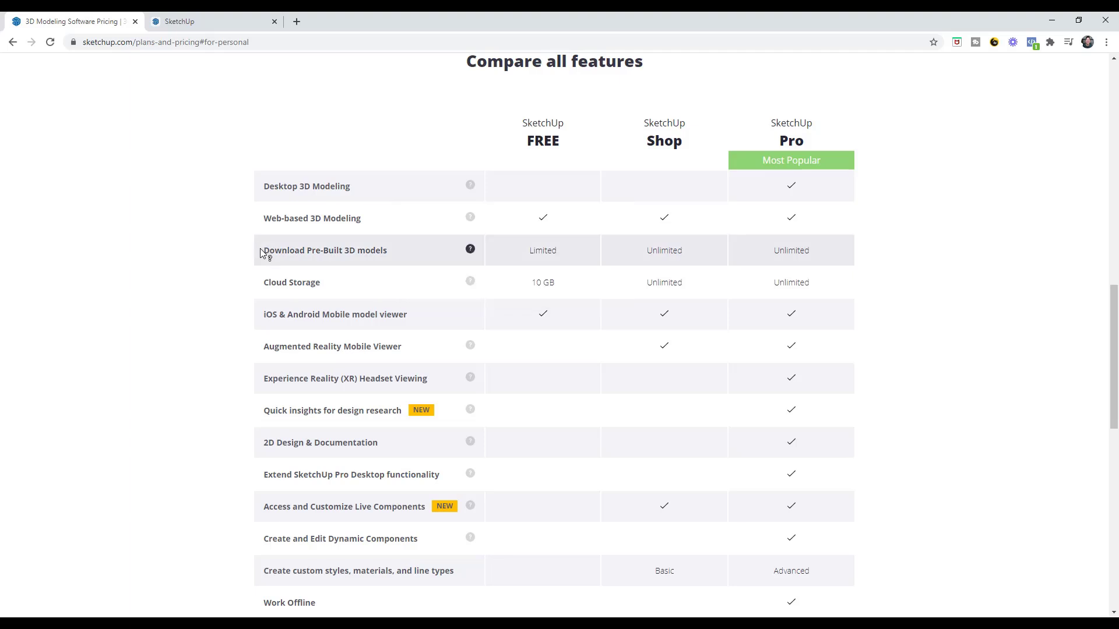
scroll("down", 3)
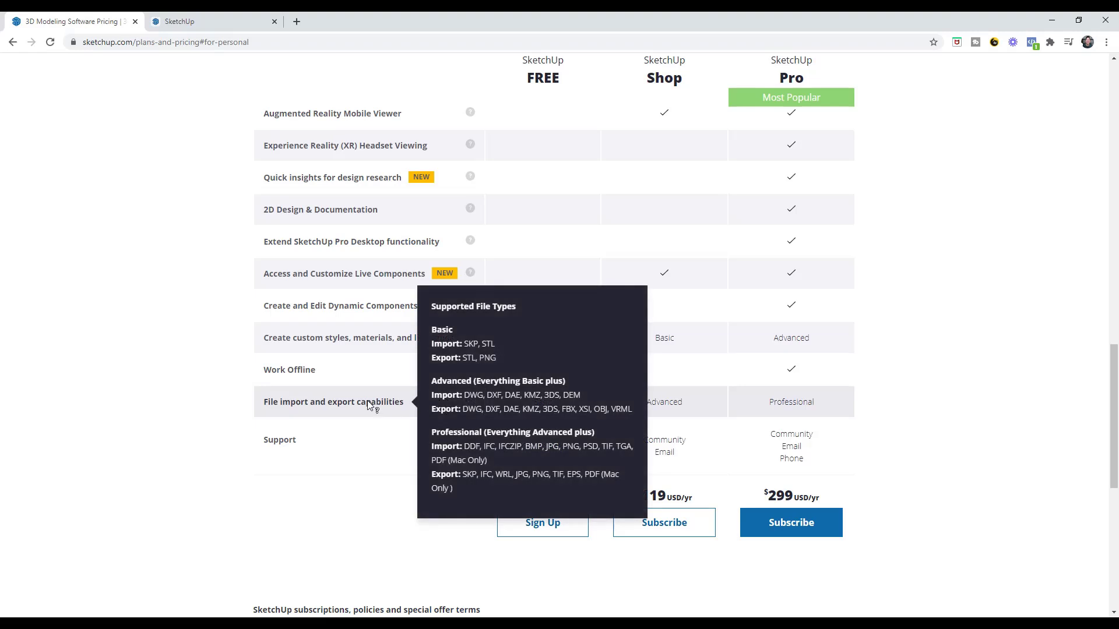
mouse_move(348, 406)
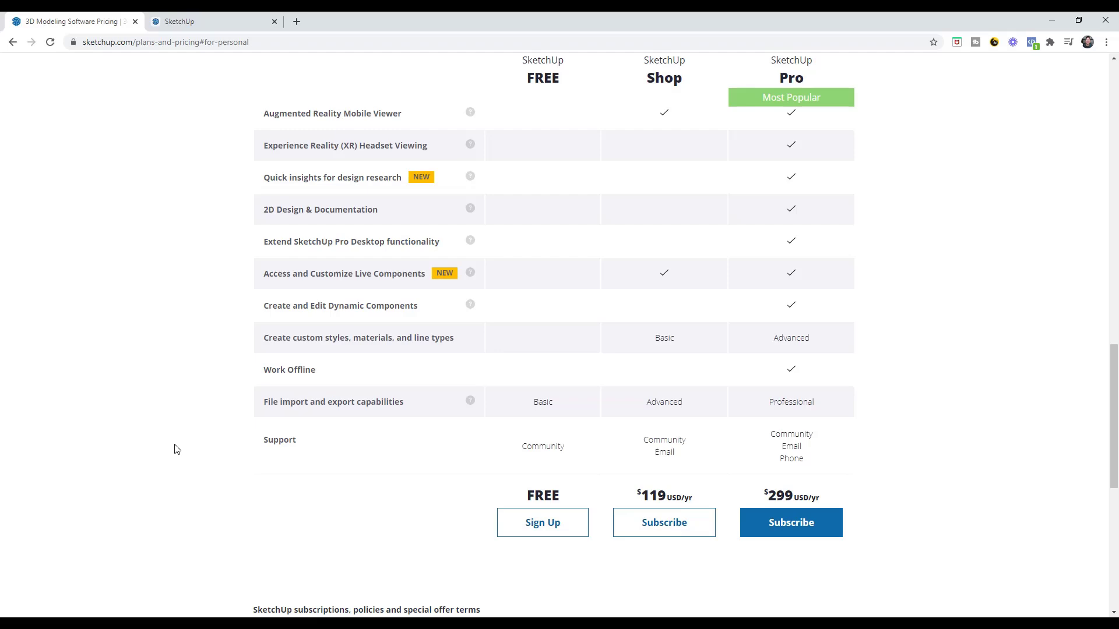
Step: Scroll to the Support rows and the Free, $119/yr and $299/yr prices
scroll("up", 3)
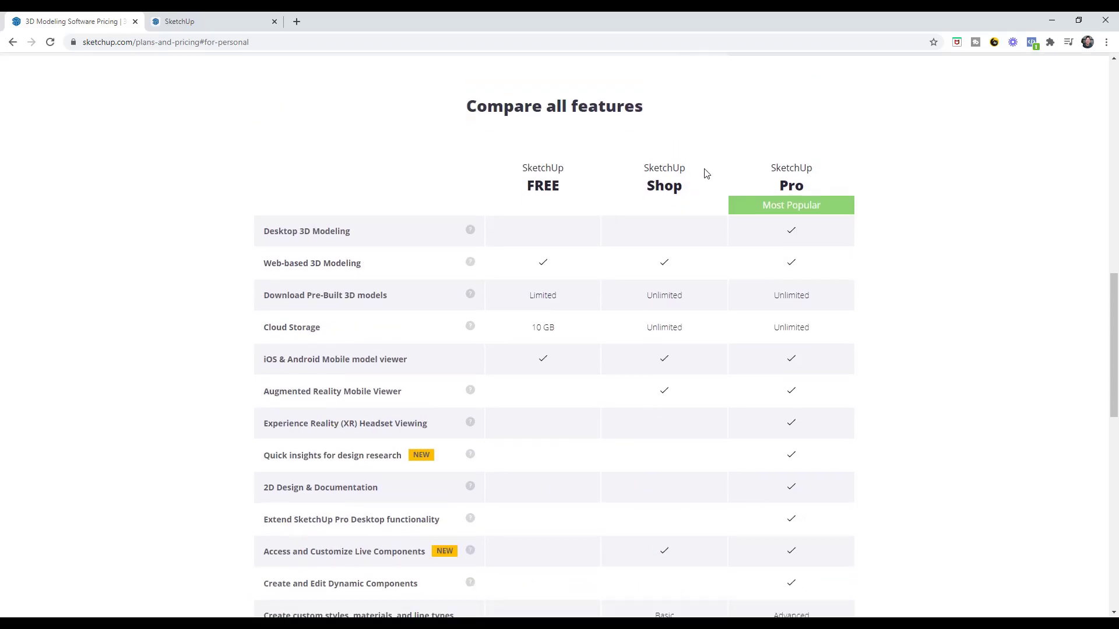
scroll("down", 3)
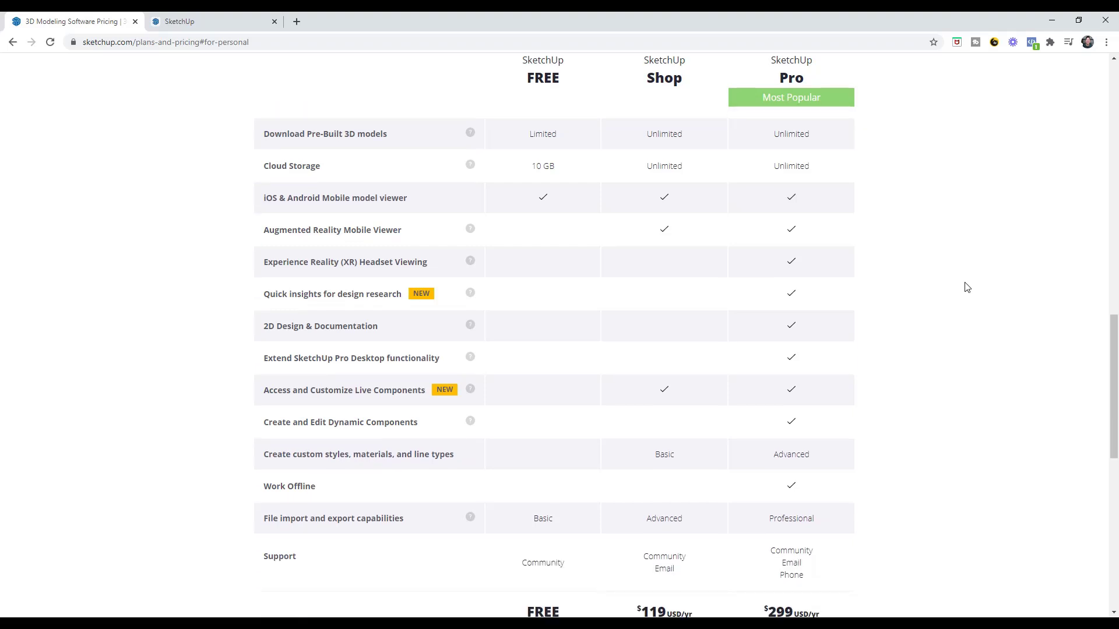
scroll("down", 3)
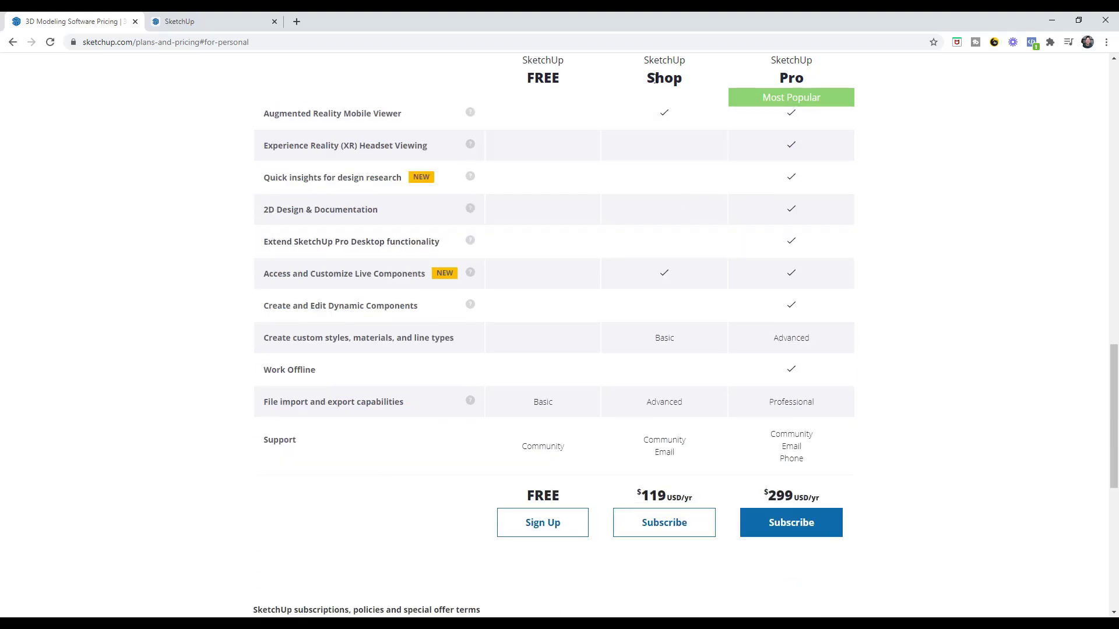
mouse_move(647, 69)
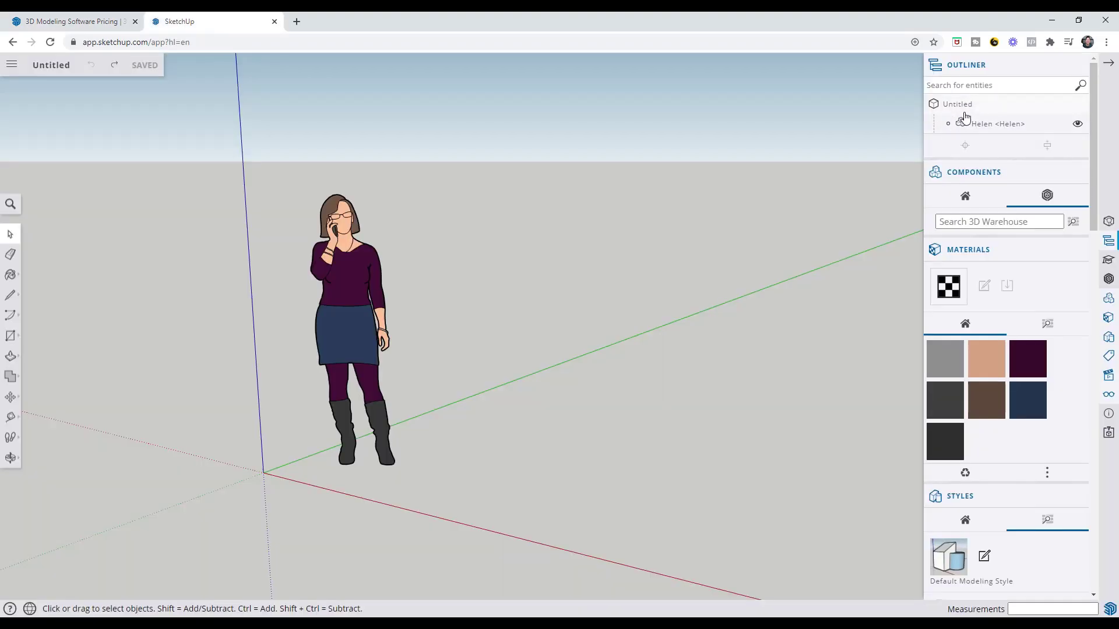
mouse_move(960, 109)
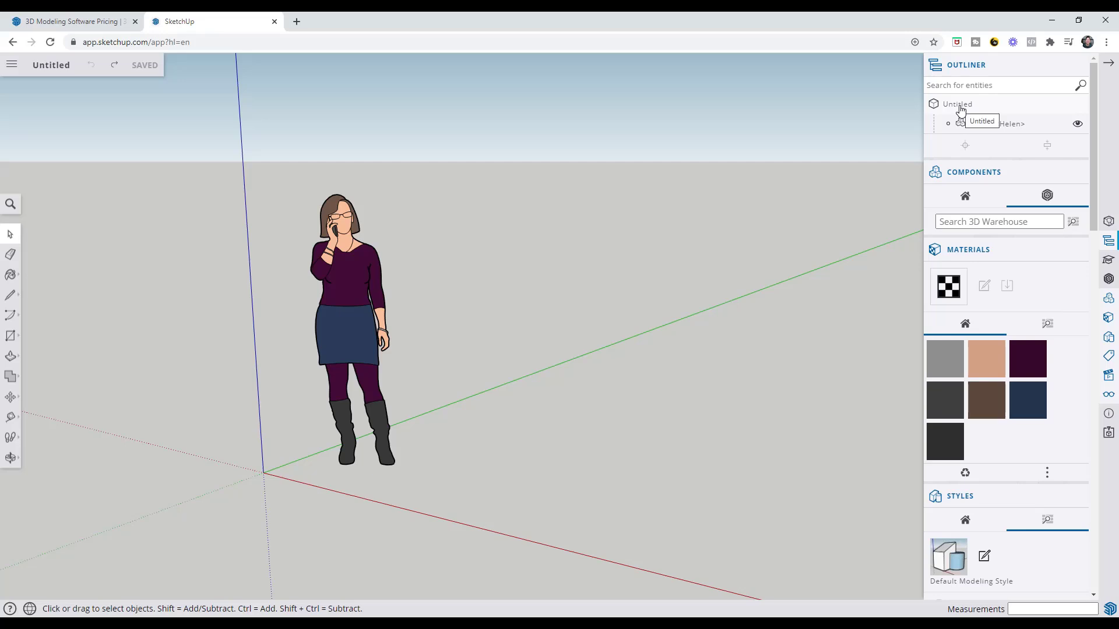
mouse_move(950, 311)
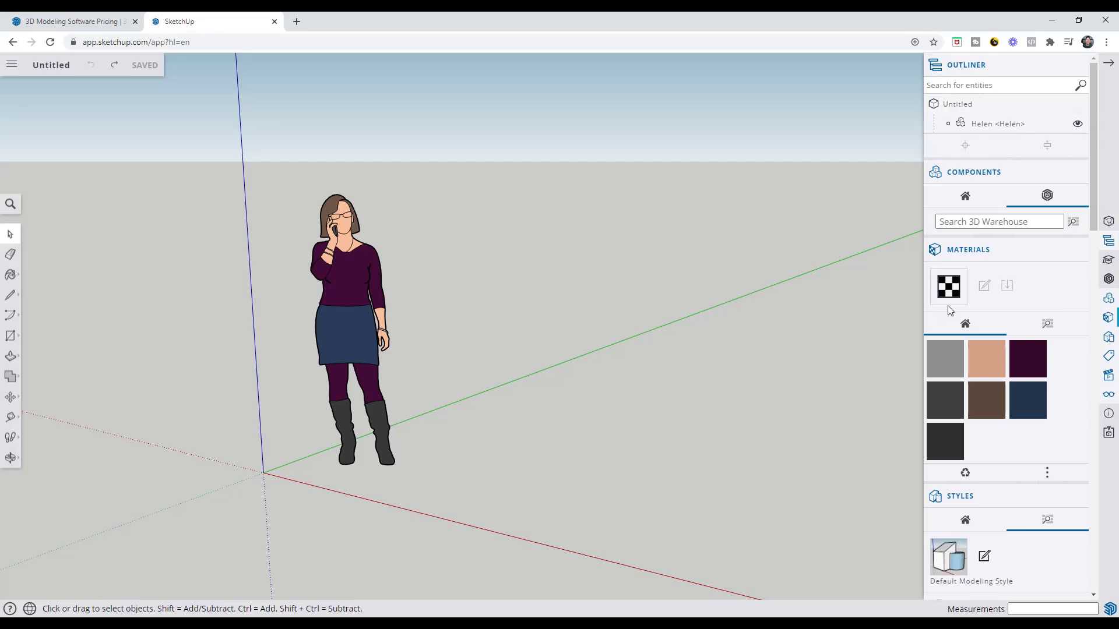
mouse_move(945, 460)
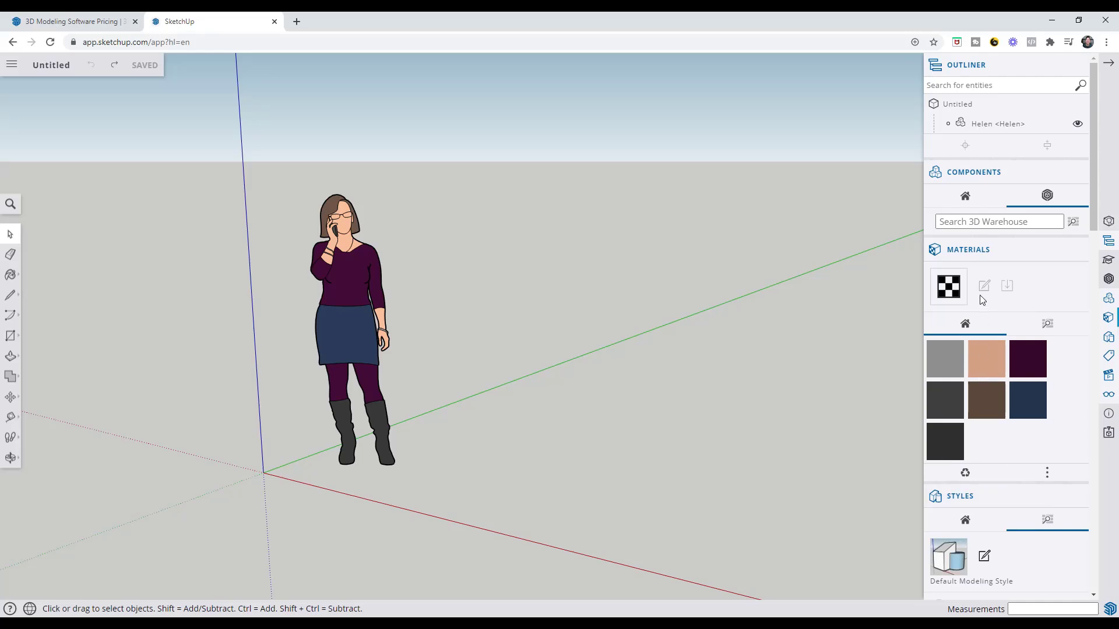
mouse_move(81, 15)
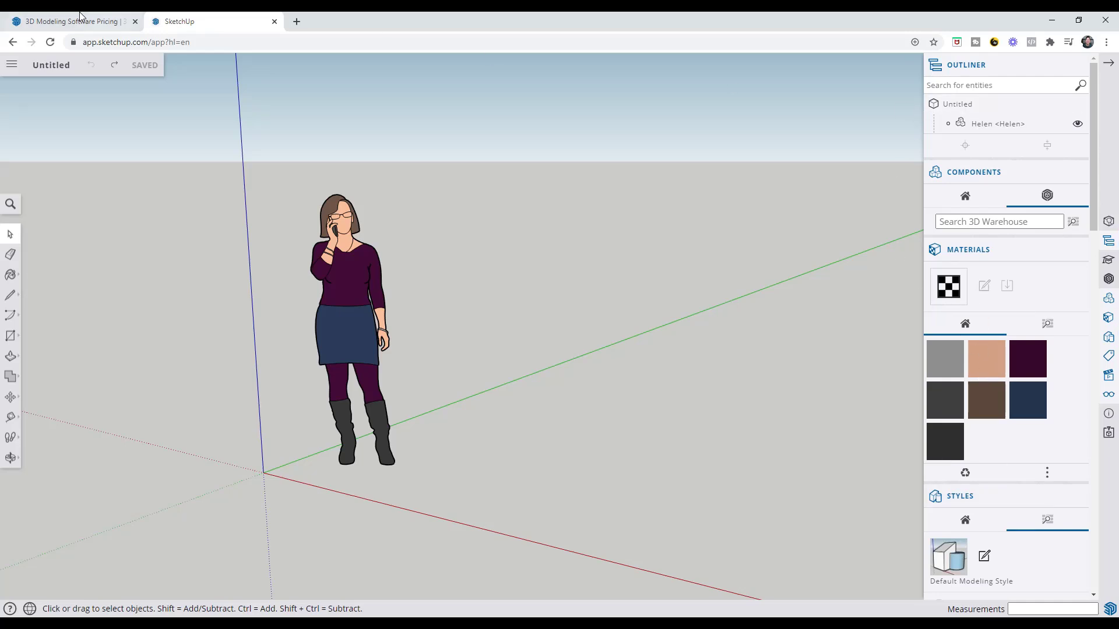
Step: Return to the pricing tab showing Basic, Advanced and Professional supported file types
left_click(67, 21)
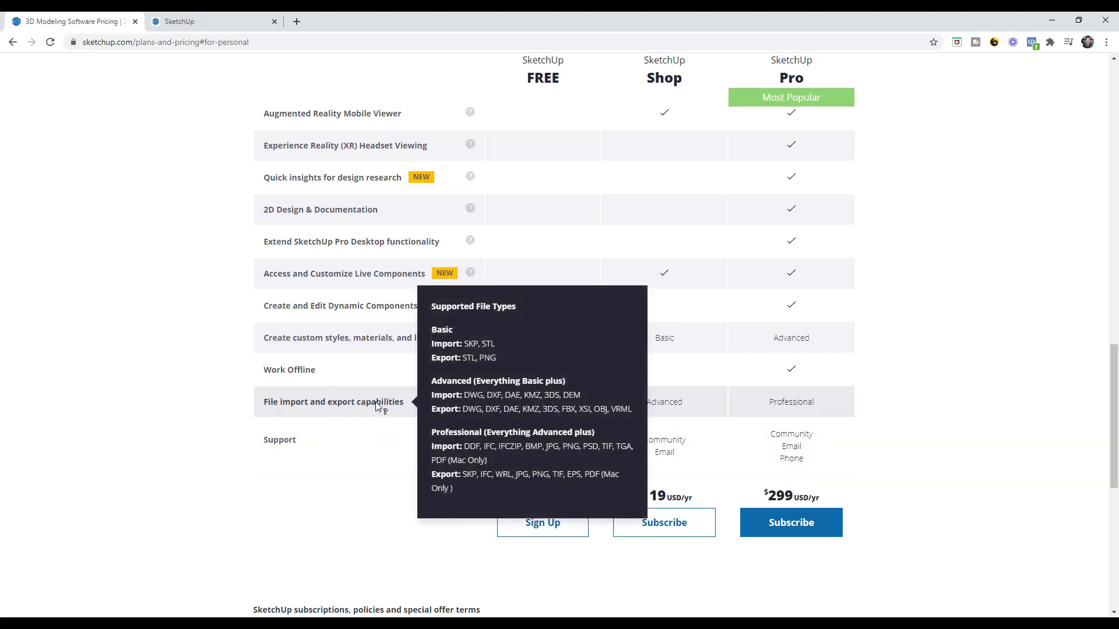
mouse_move(366, 406)
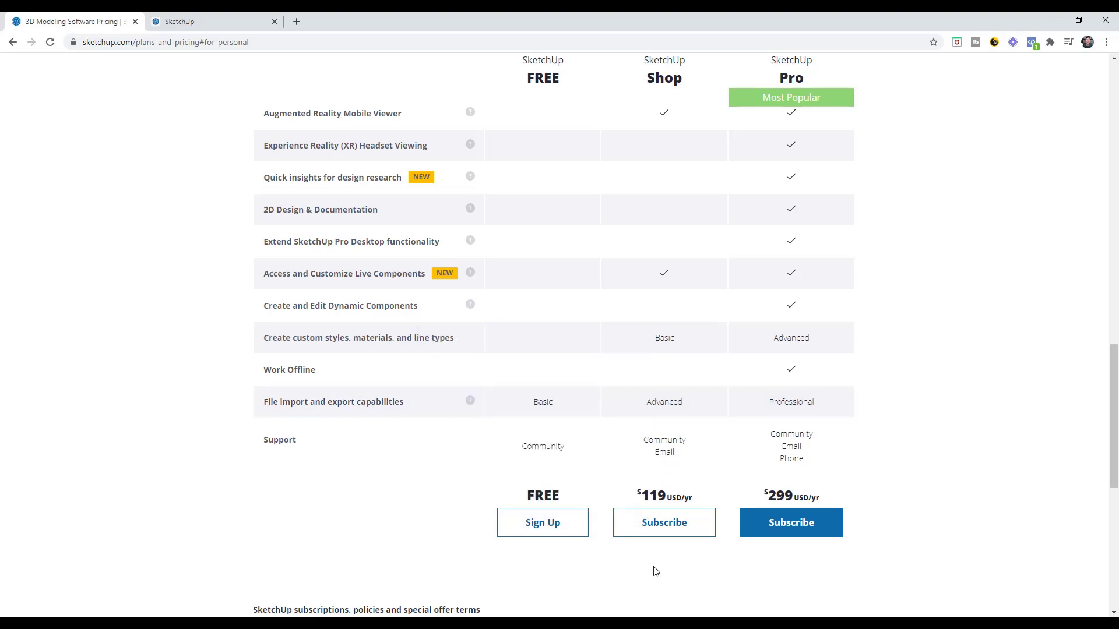
mouse_move(670, 225)
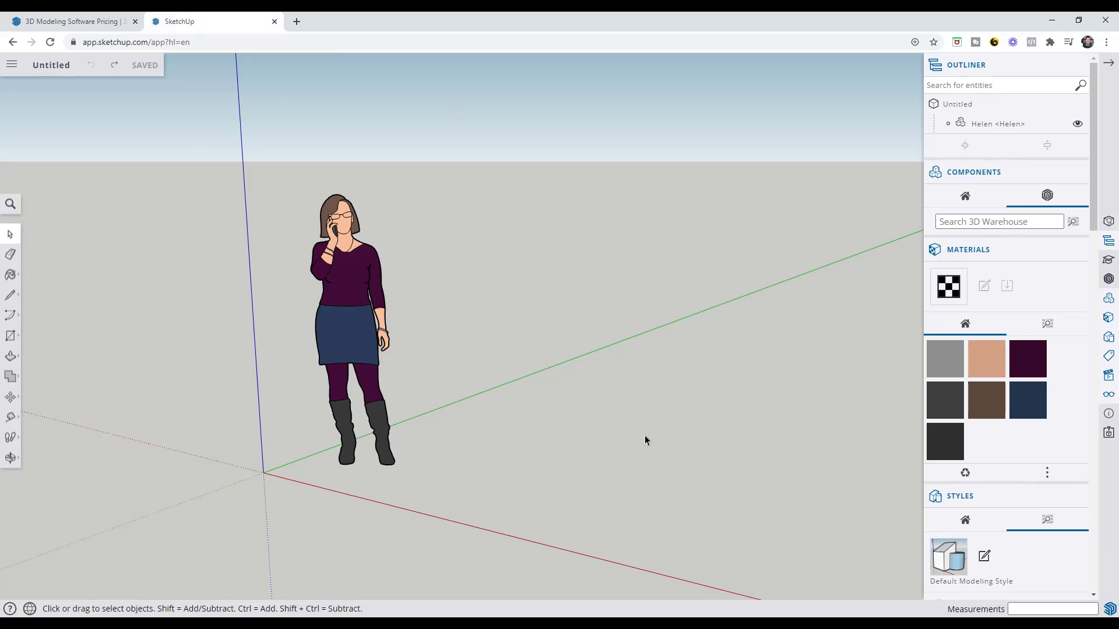
mouse_move(785, 209)
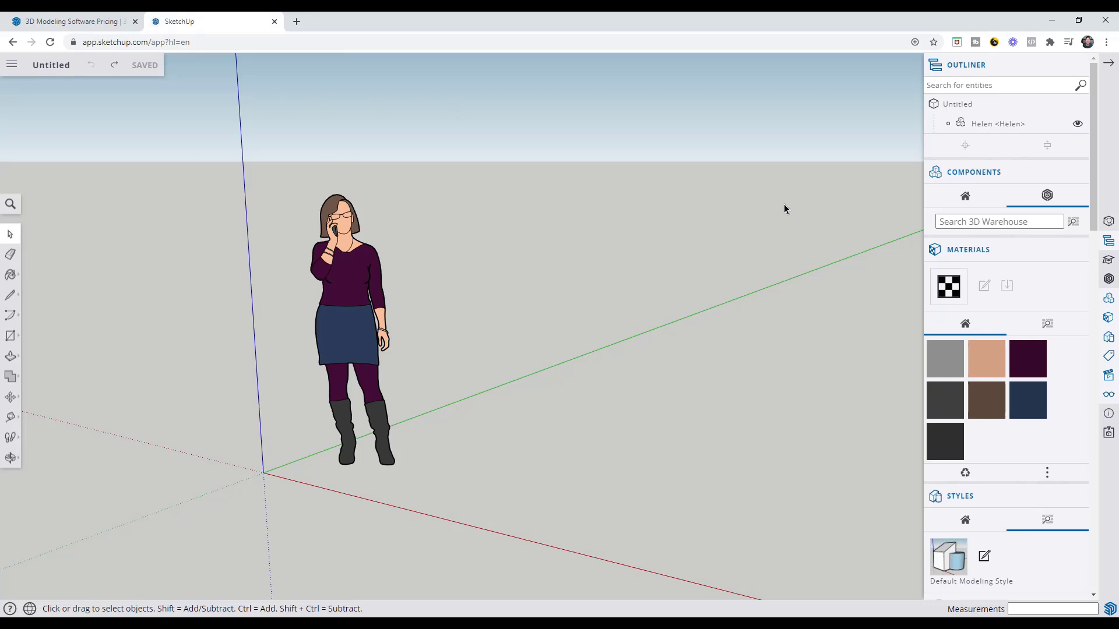
mouse_move(763, 346)
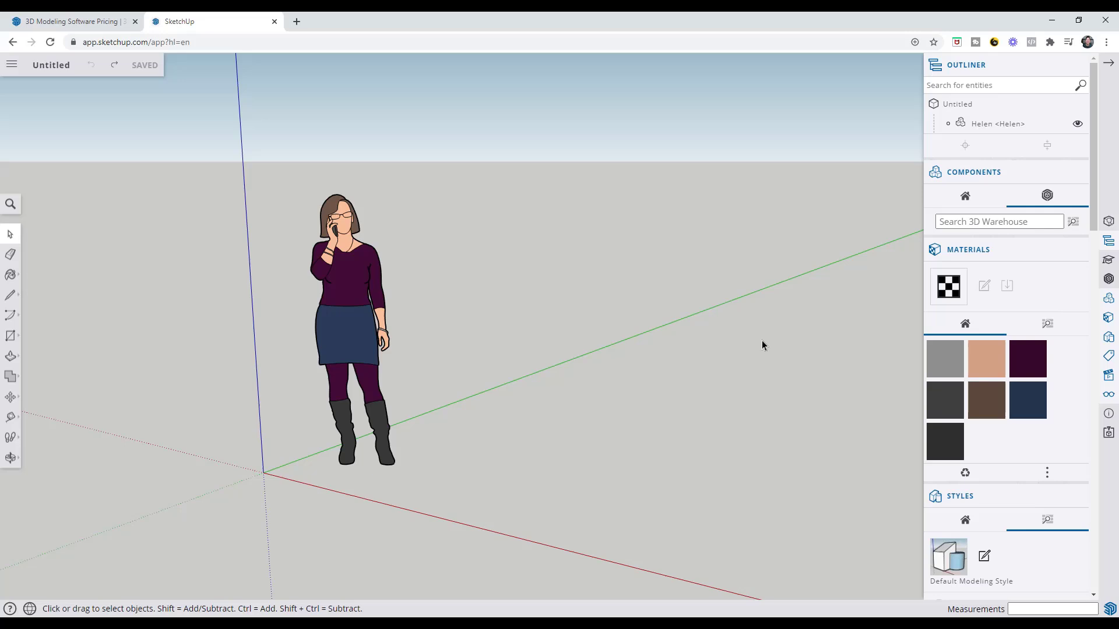
mouse_move(731, 346)
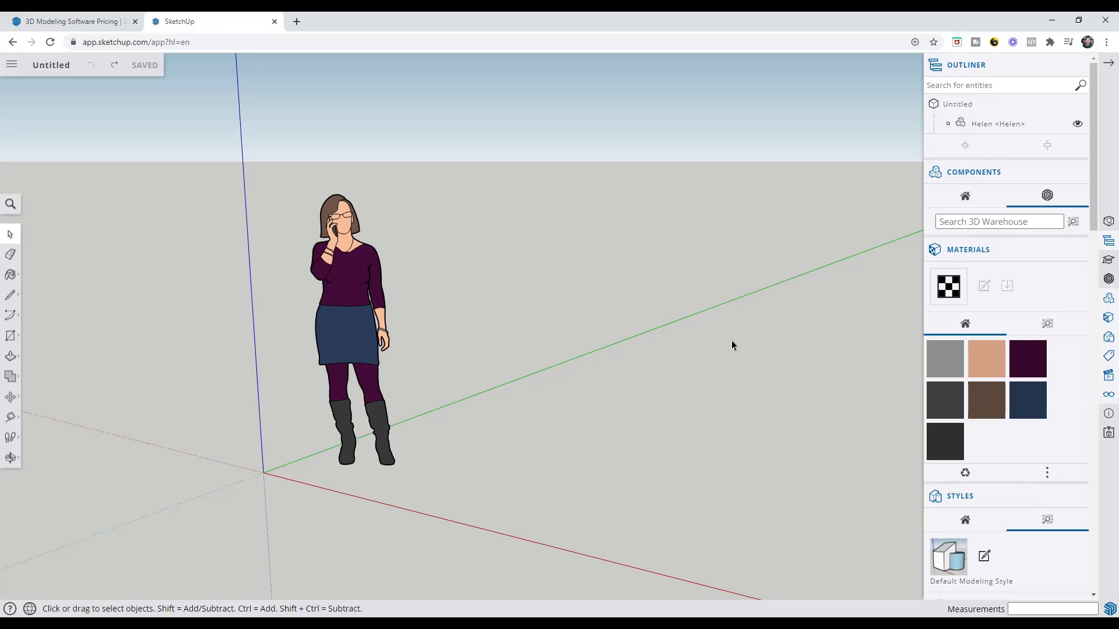
Step: Review the comparison rows from Desktop 3D Modeling down toward support and yearly prices
left_click(67, 21)
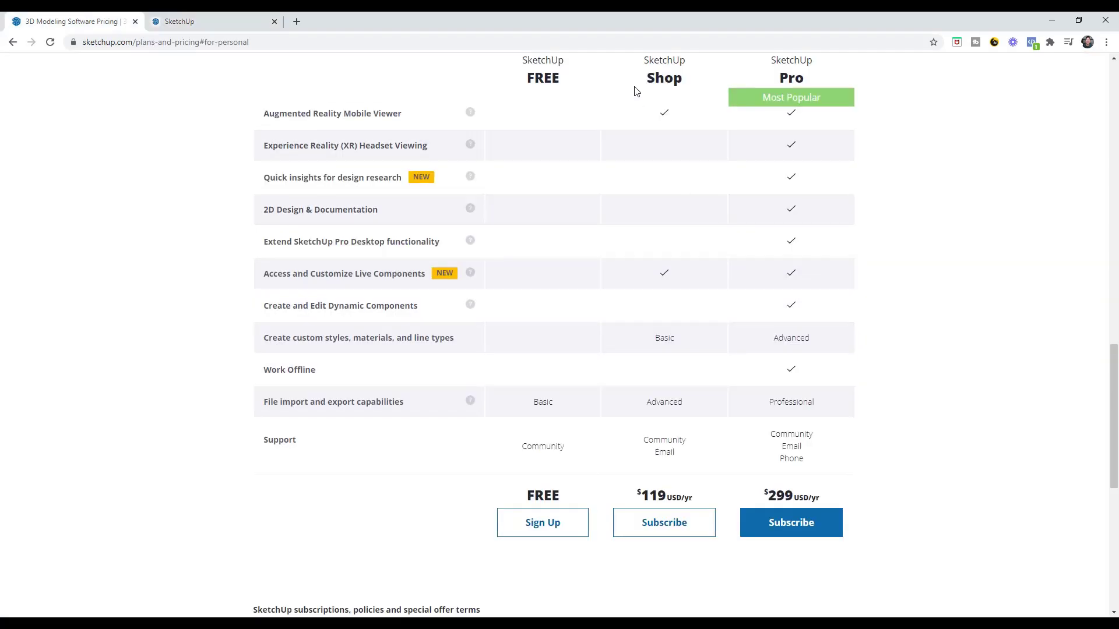
scroll("up", 3)
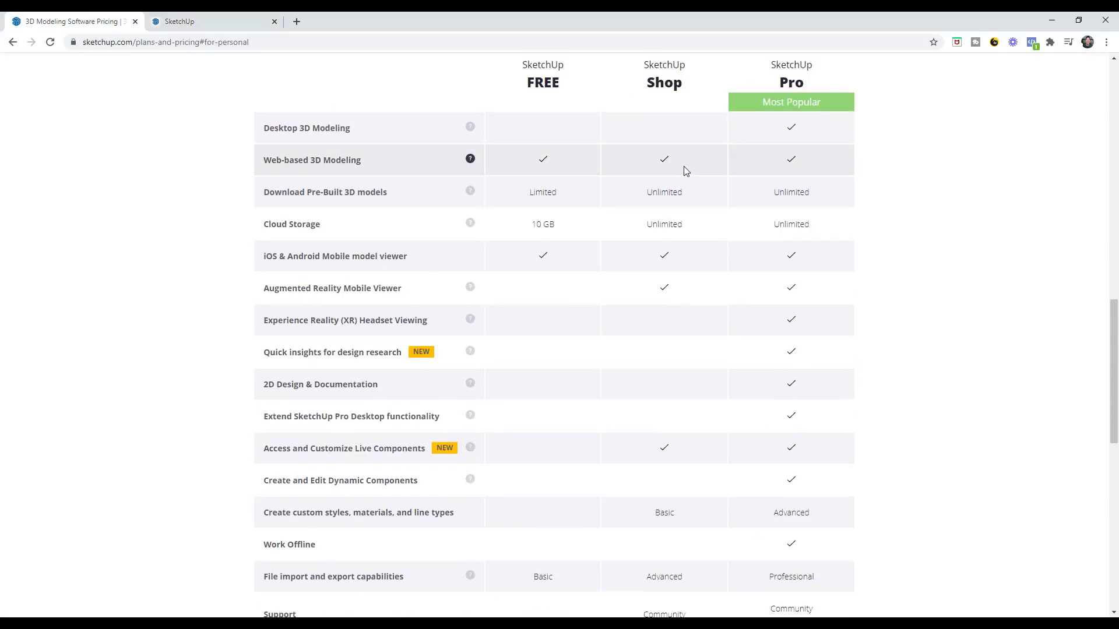
scroll("up", 3)
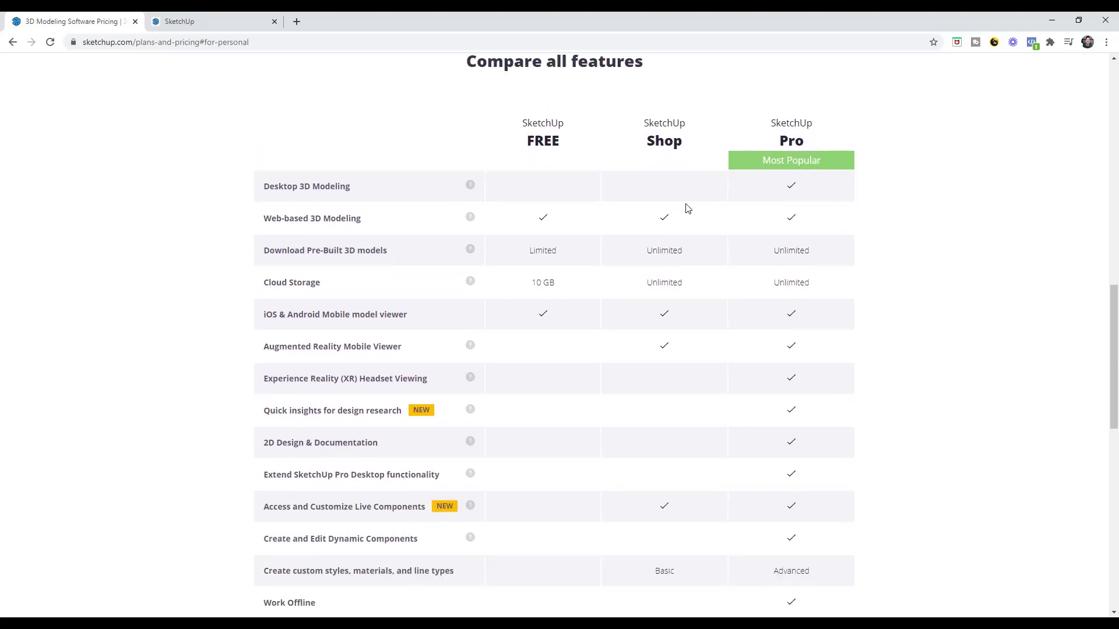
mouse_move(802, 150)
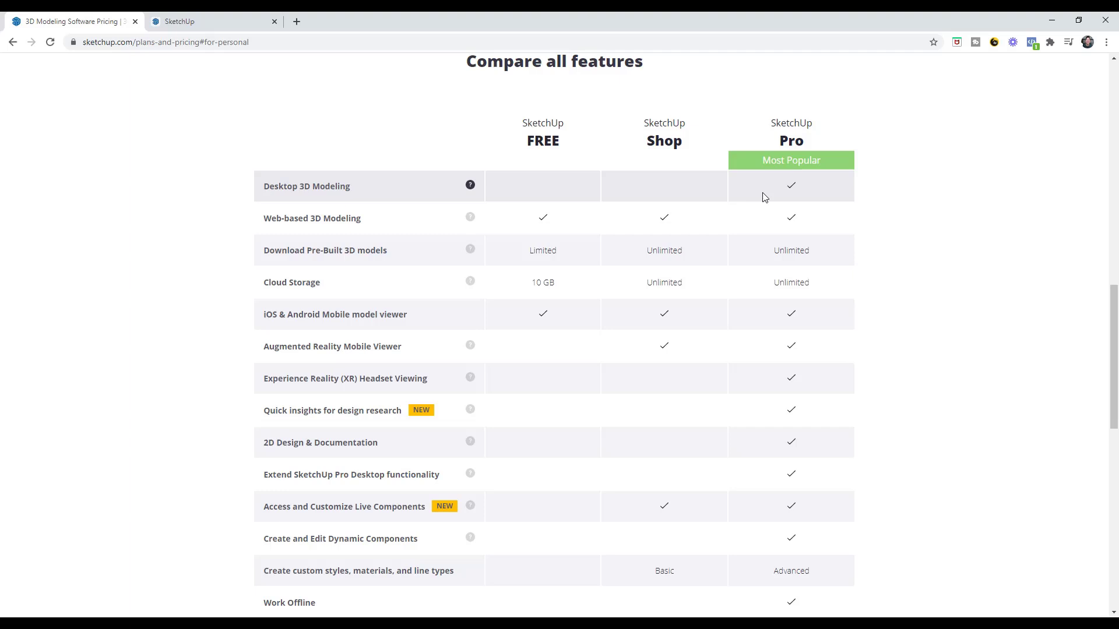
mouse_move(761, 200)
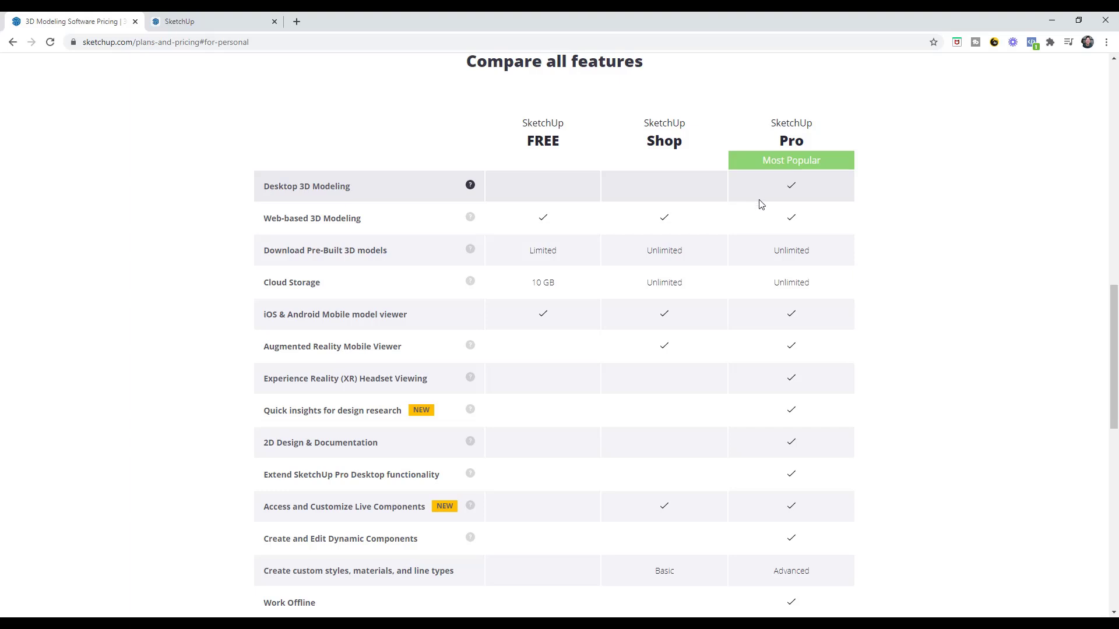
mouse_move(764, 213)
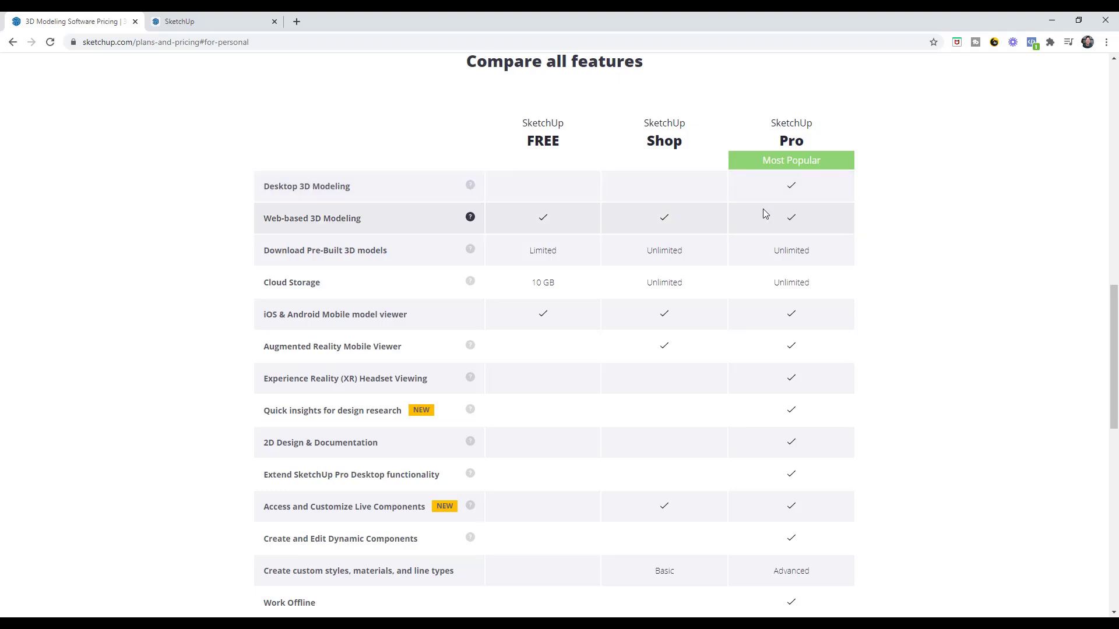
mouse_move(782, 278)
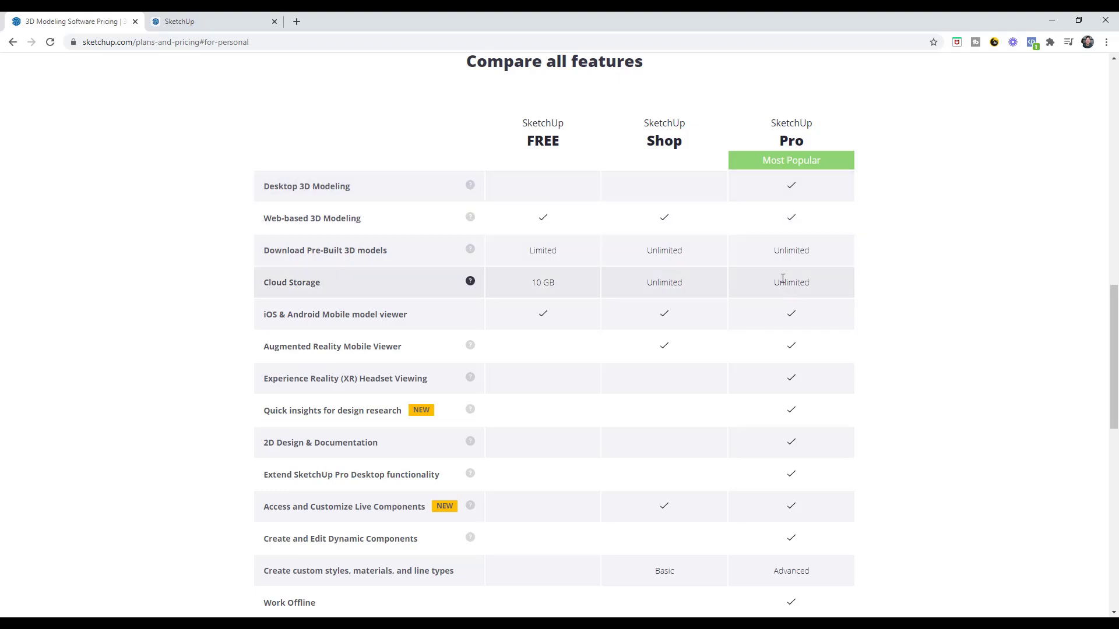
scroll("down", 3)
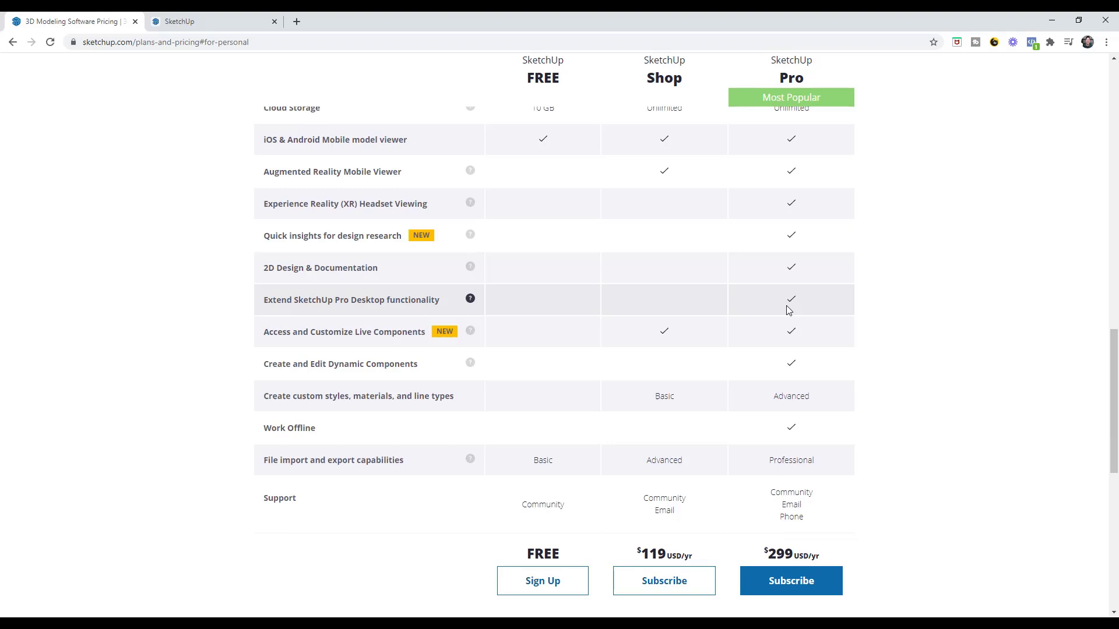
mouse_move(803, 295)
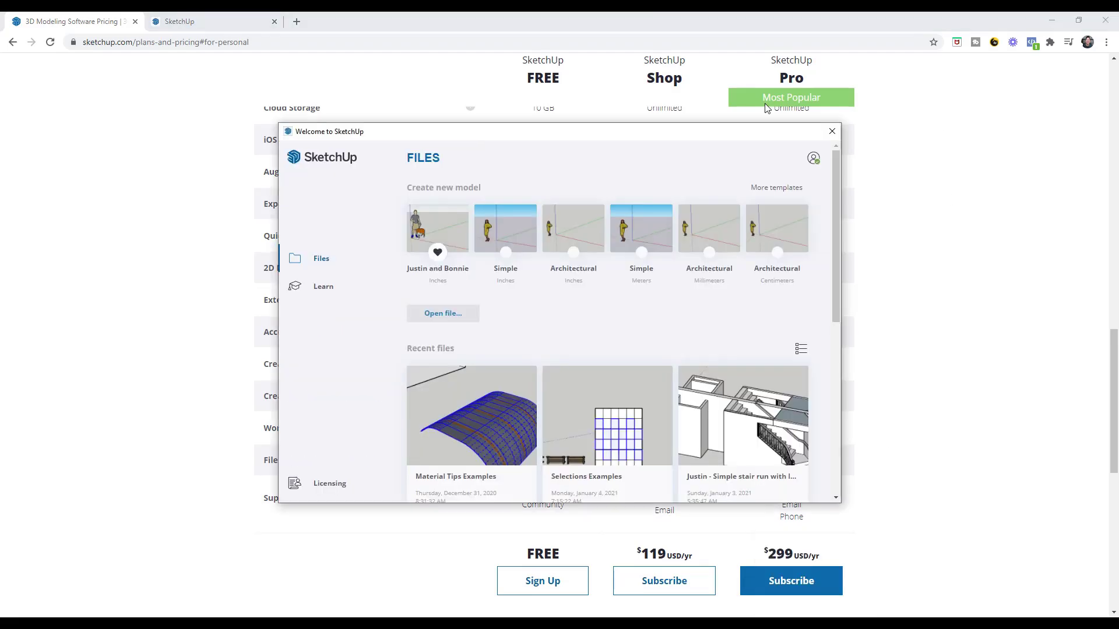
Step: Start a new SketchUp Pro 2021 model from the Justin and Bonnie dog-walker template
left_click(831, 132)
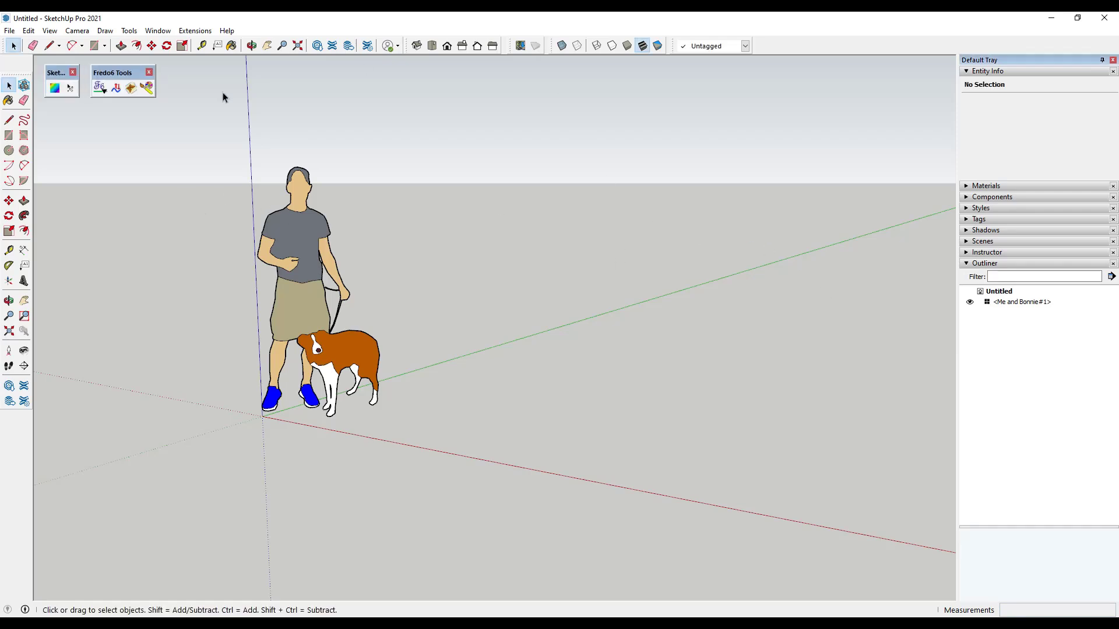
mouse_move(588, 357)
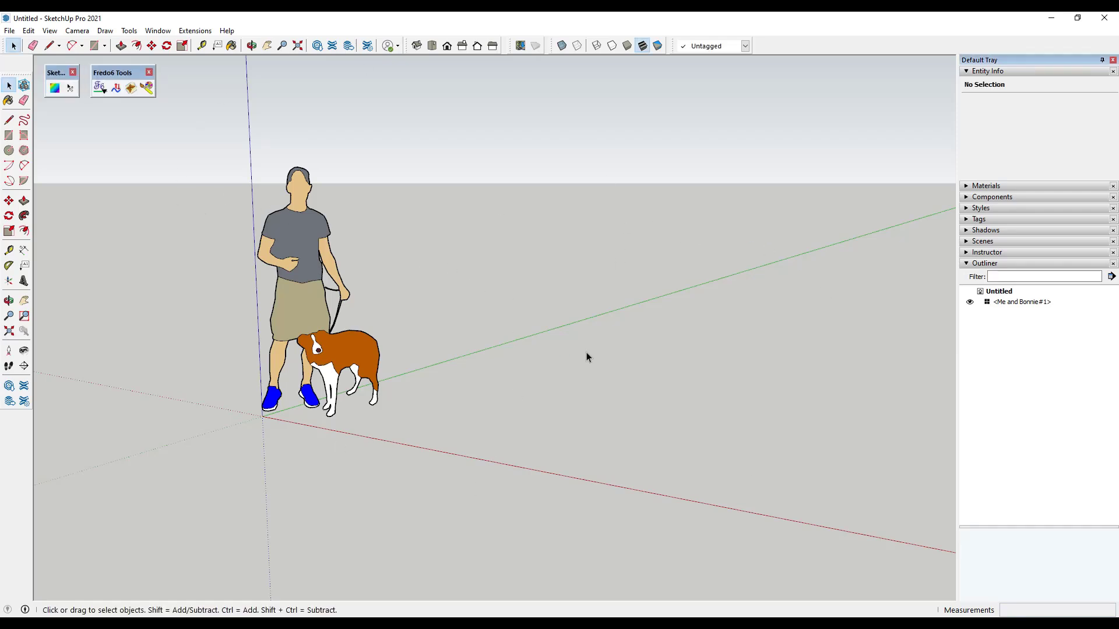
mouse_move(412, 347)
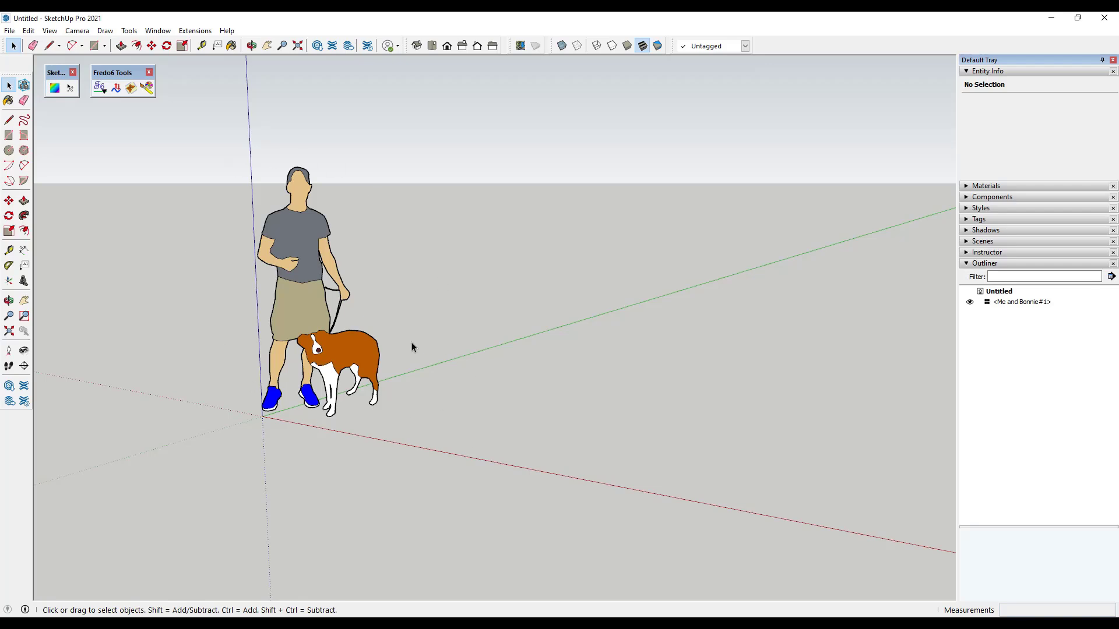
mouse_move(814, 229)
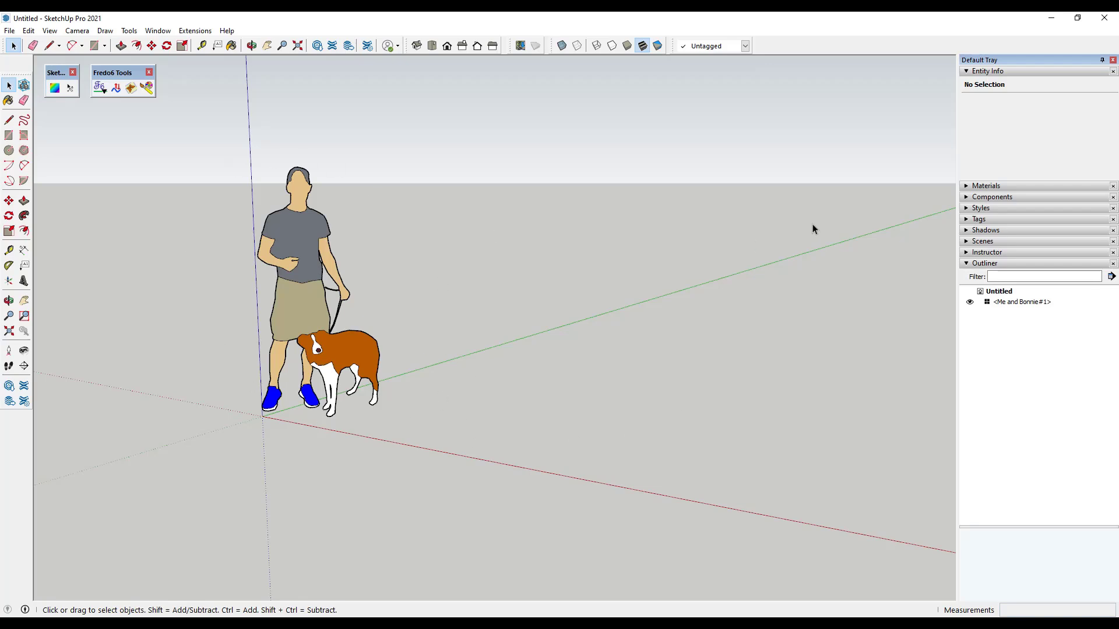
mouse_move(310, 343)
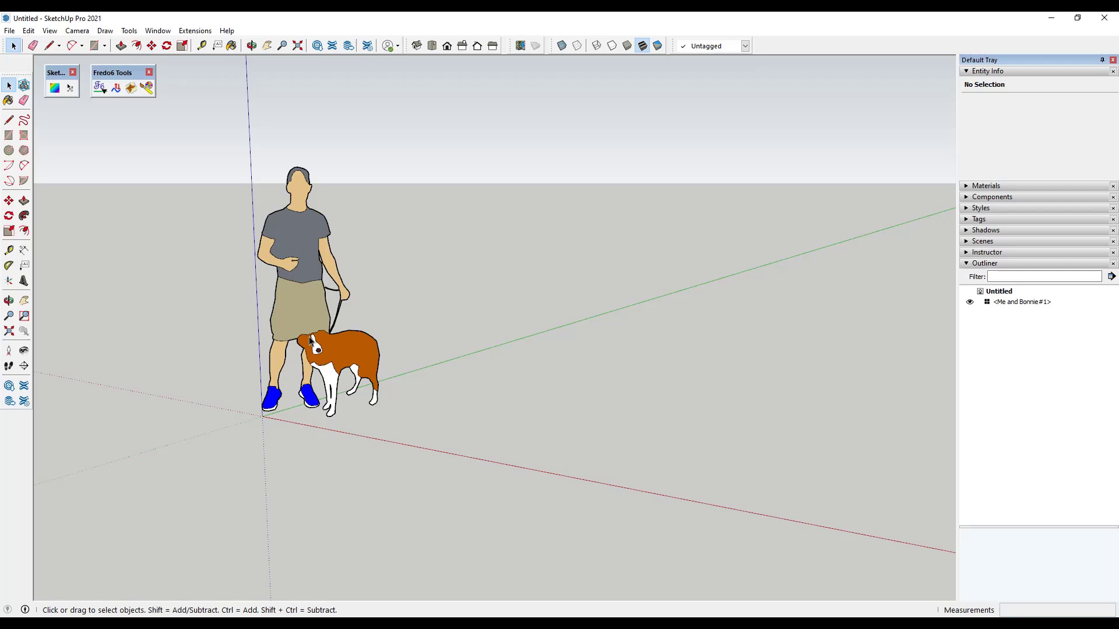
mouse_move(565, 403)
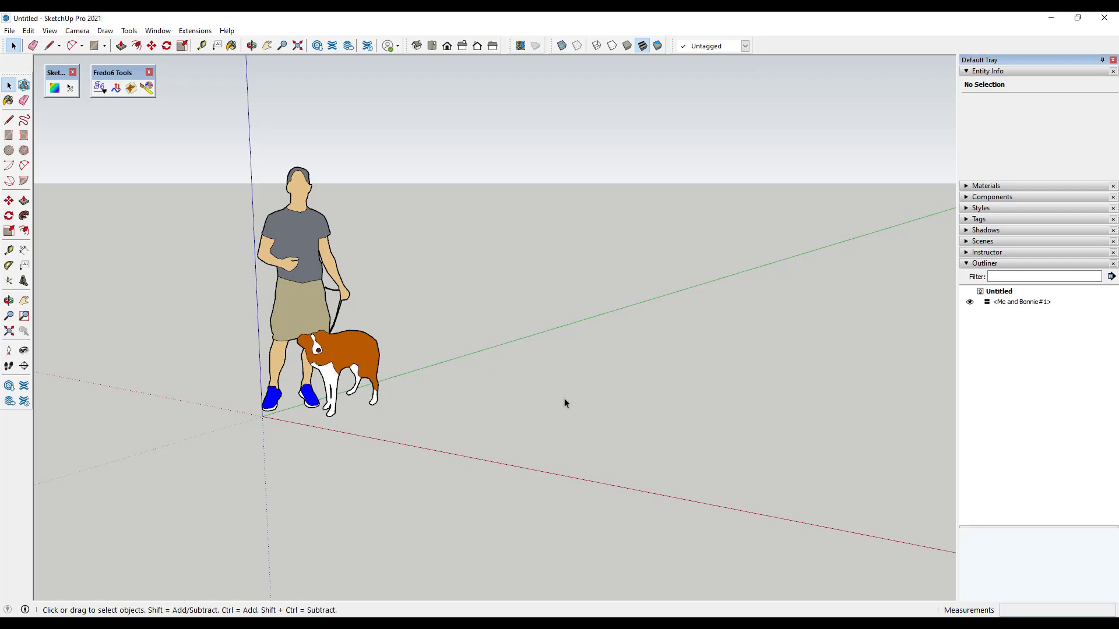